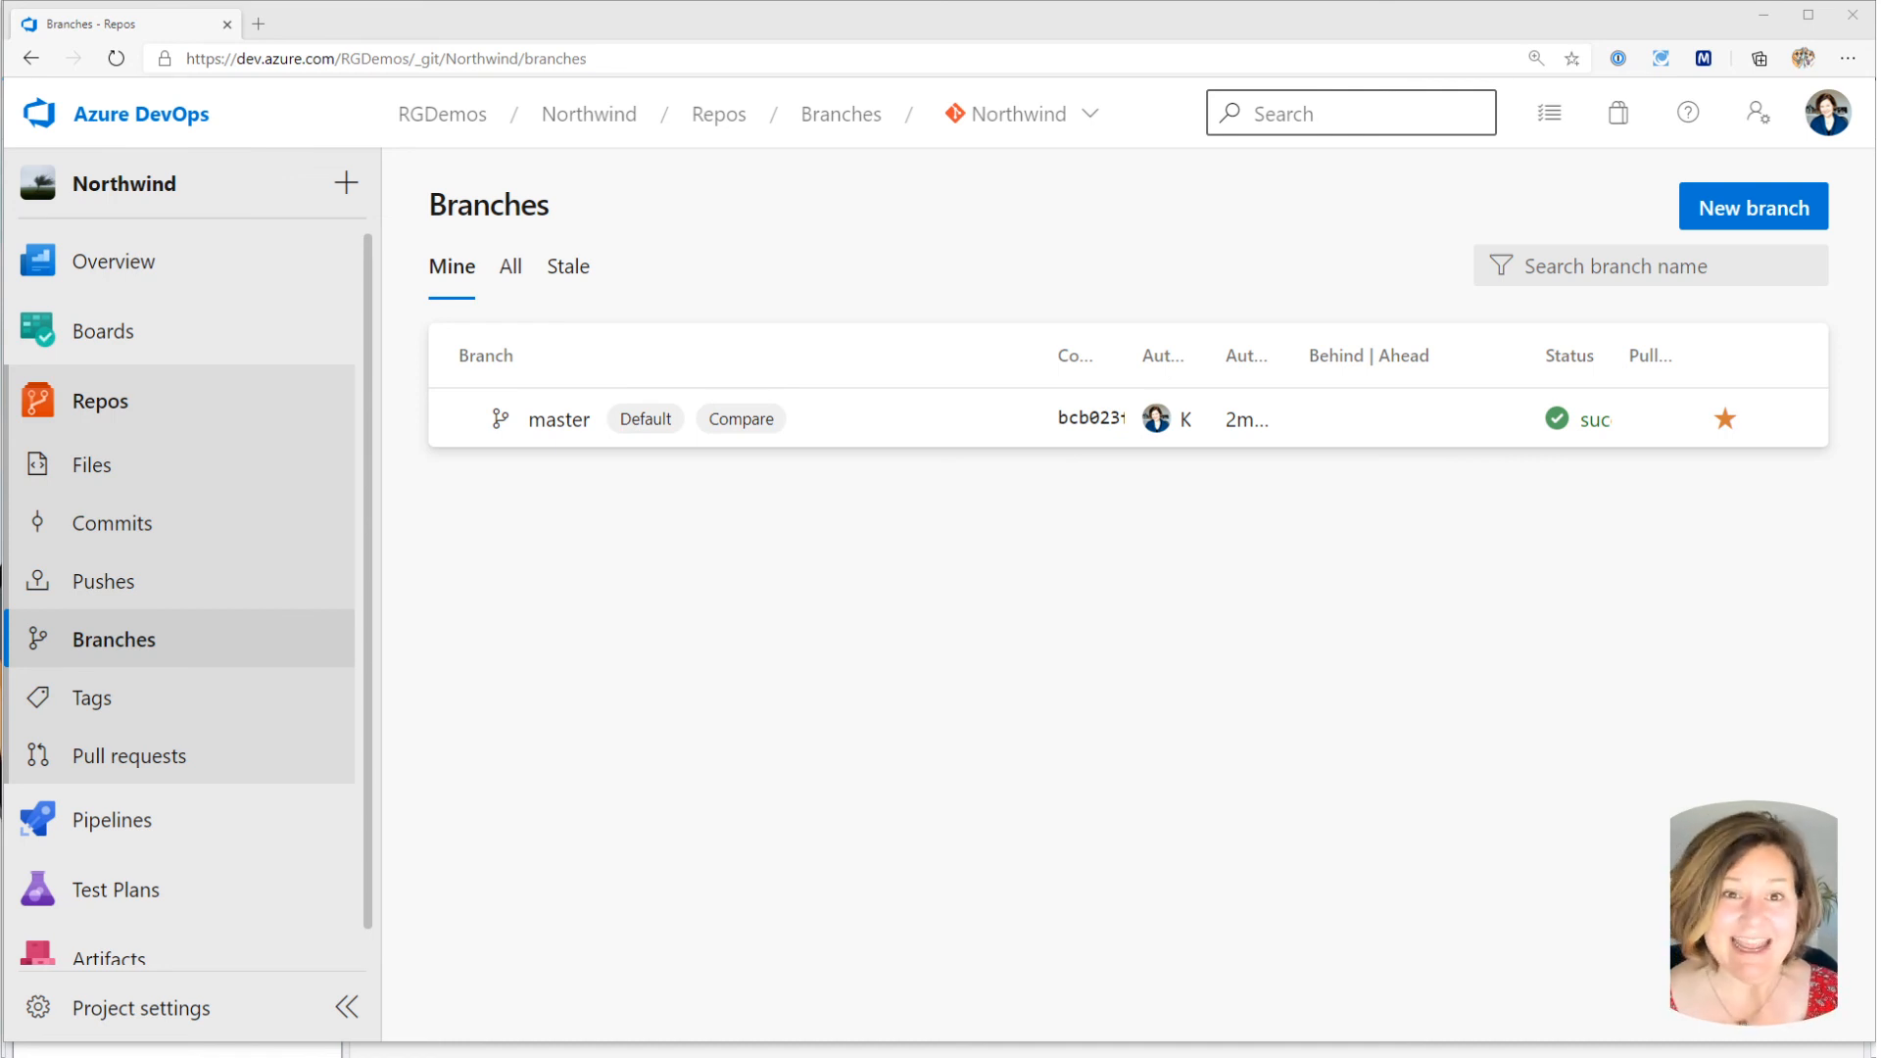
{"action": "mouse_move", "coordinate": [314, 439]}
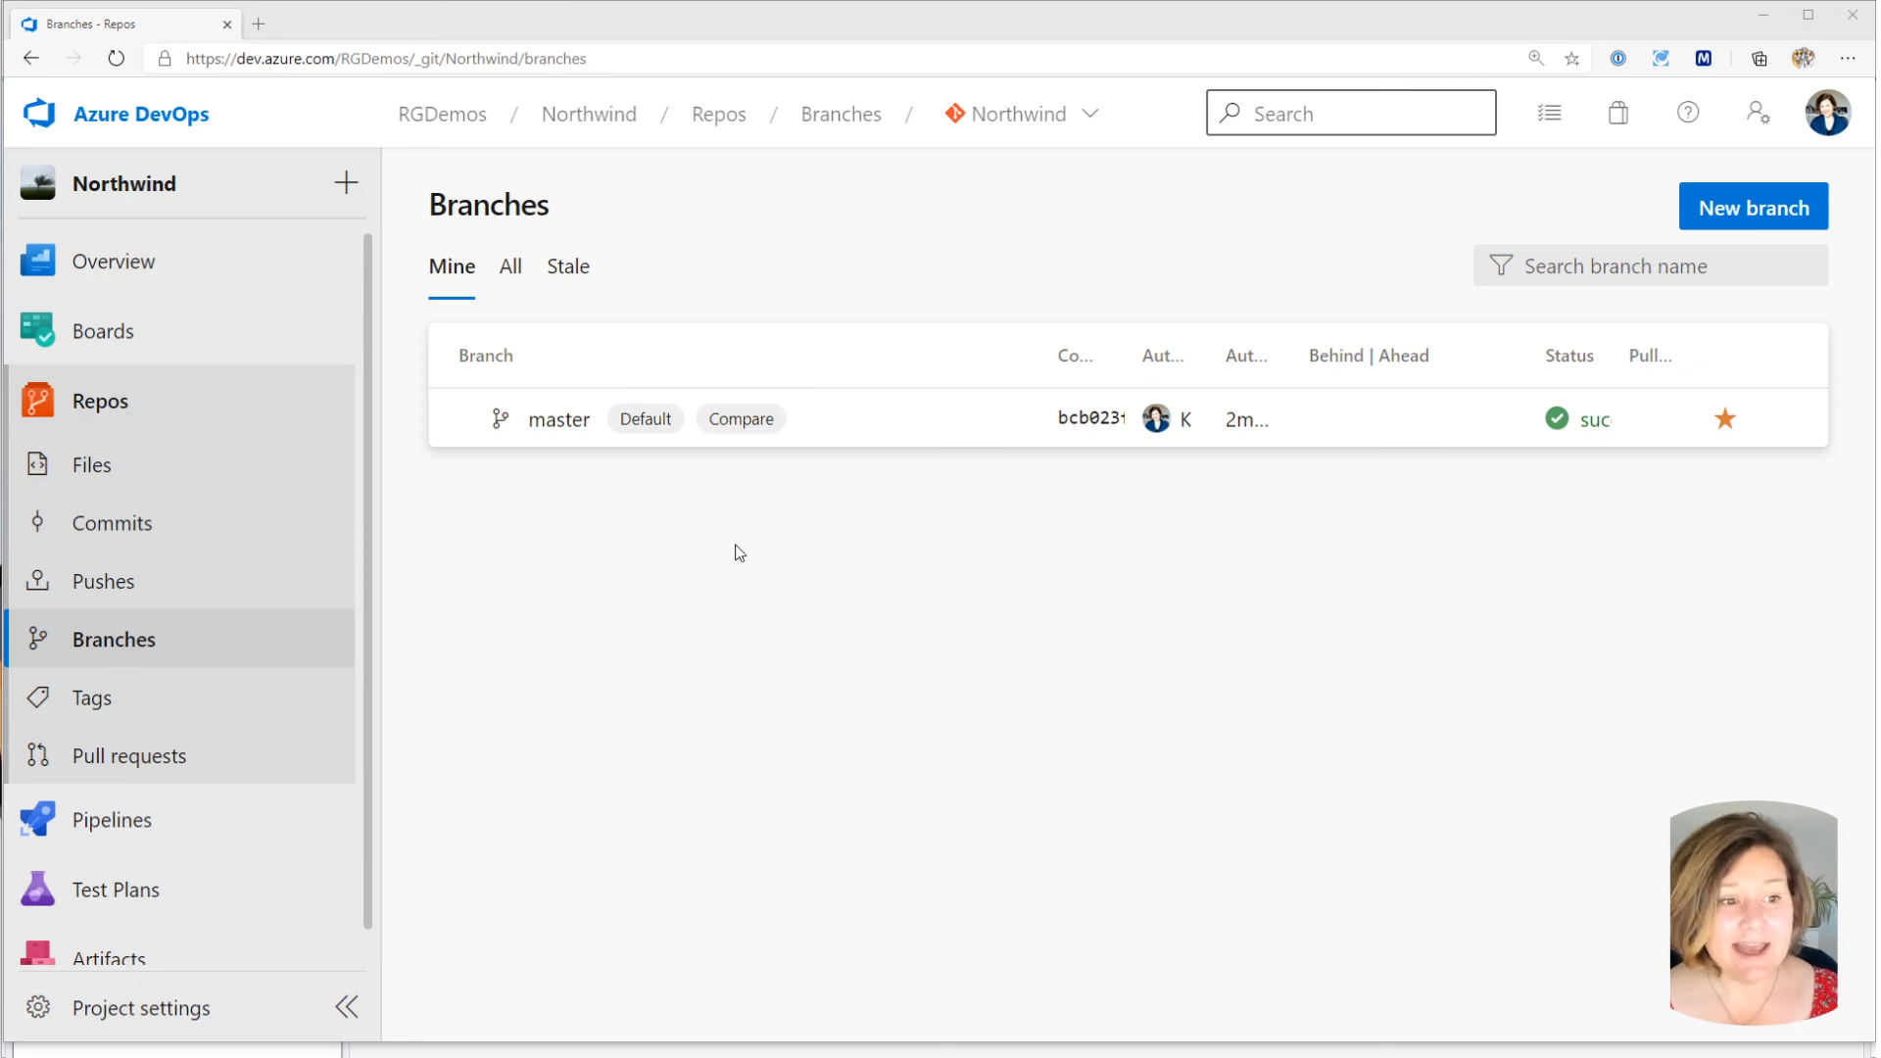
{"action": "mouse_move", "coordinate": [588, 457]}
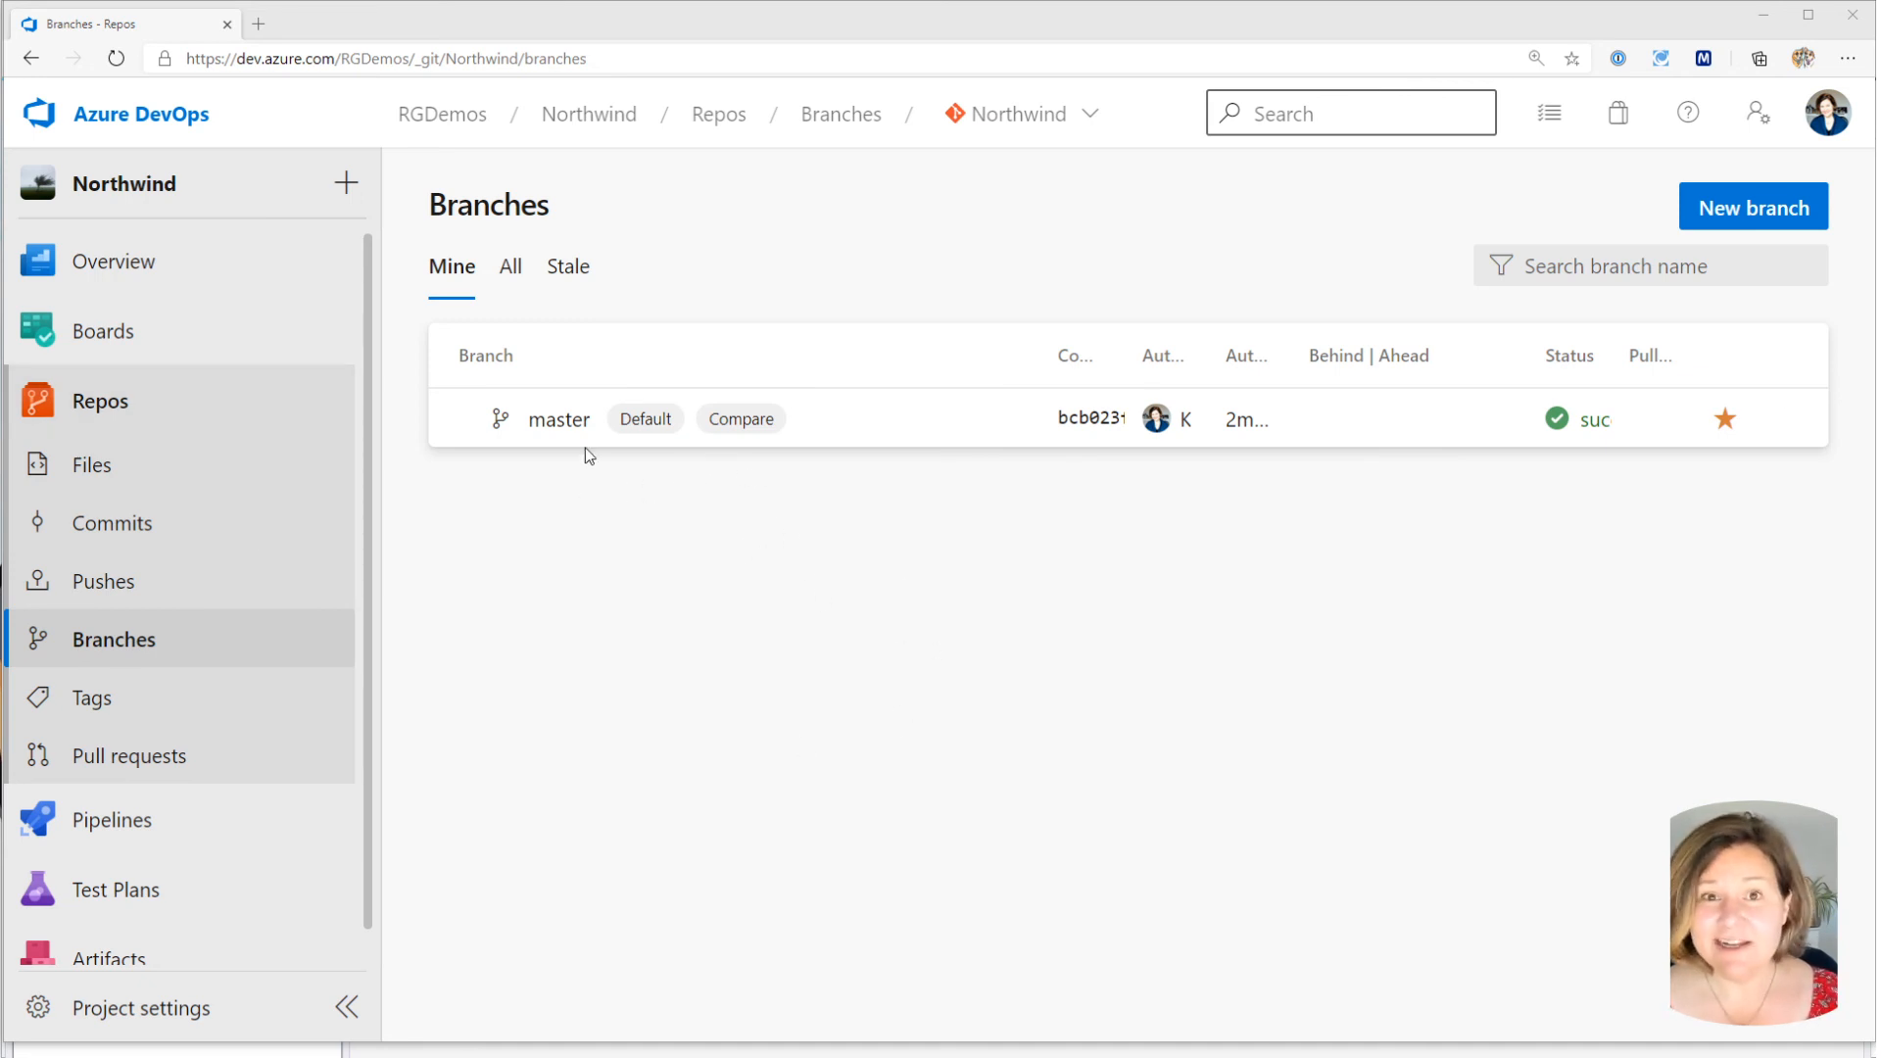
{"action": "mouse_move", "coordinate": [558, 420]}
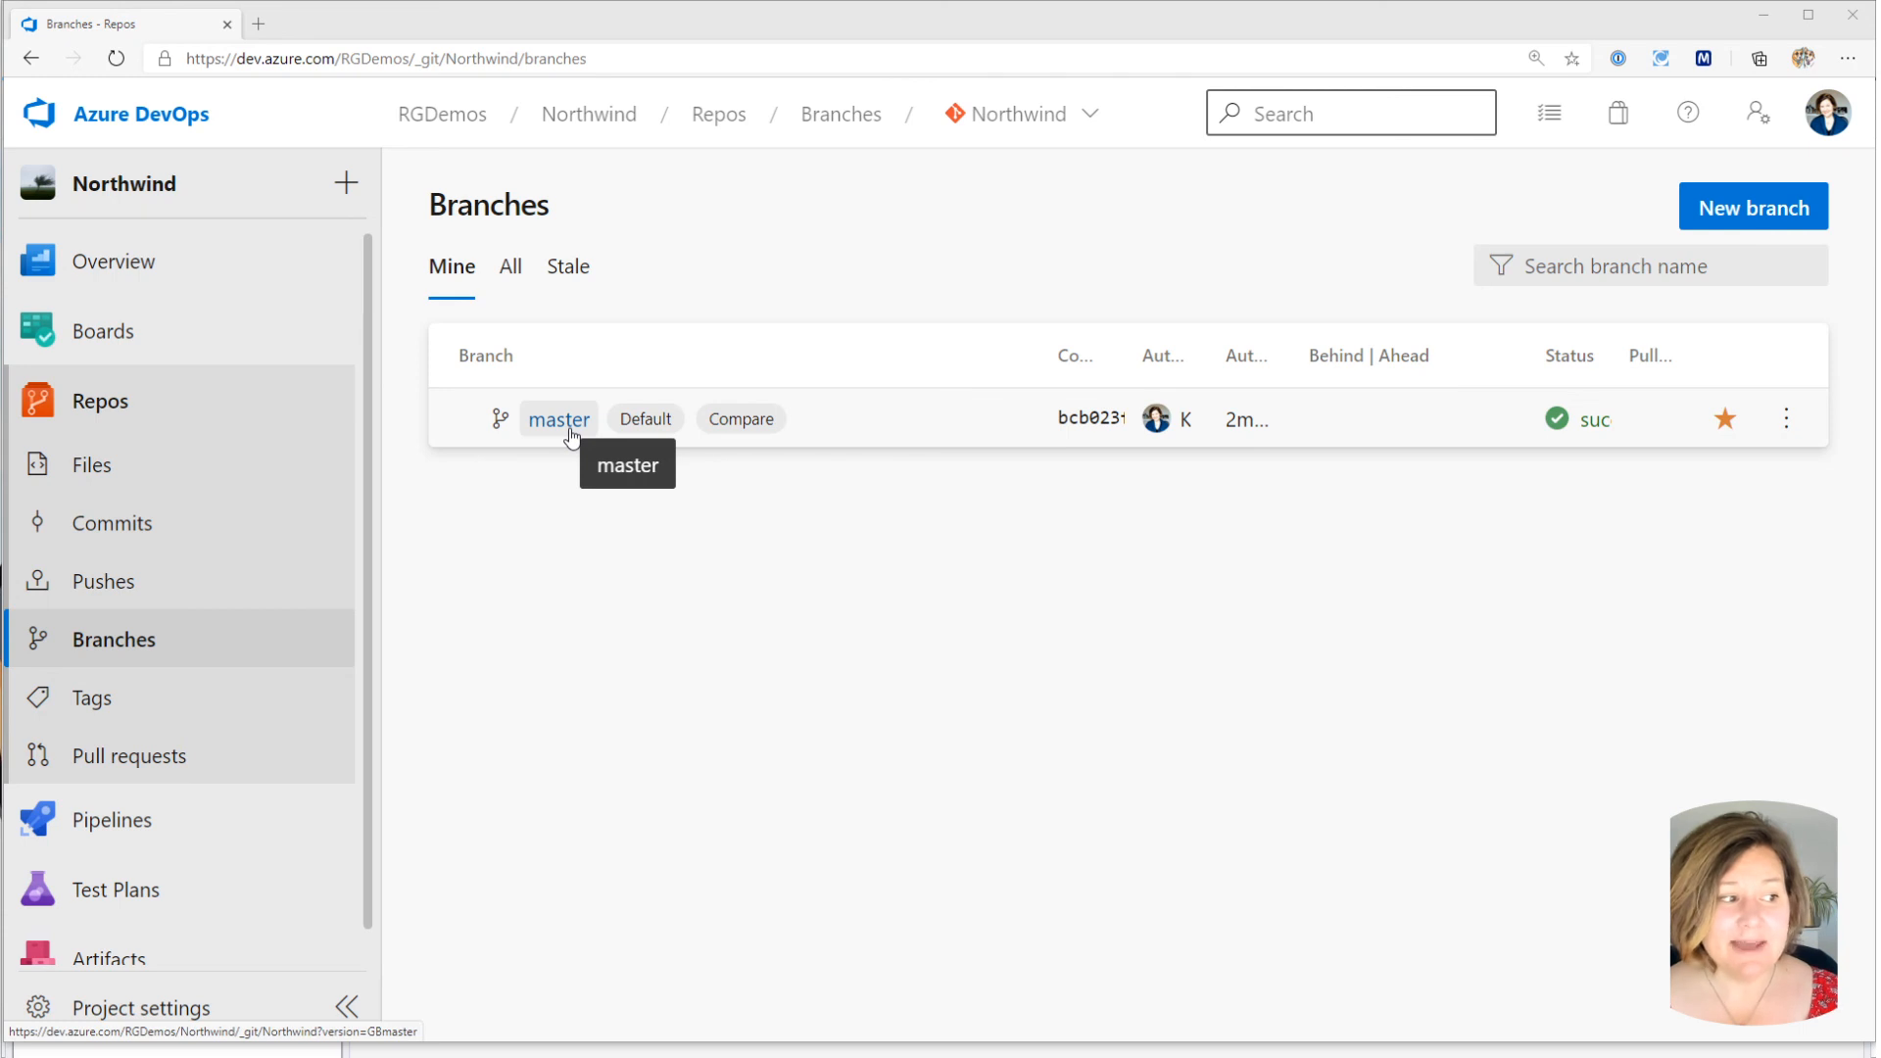
{"action": "mouse_move", "coordinate": [137, 638]}
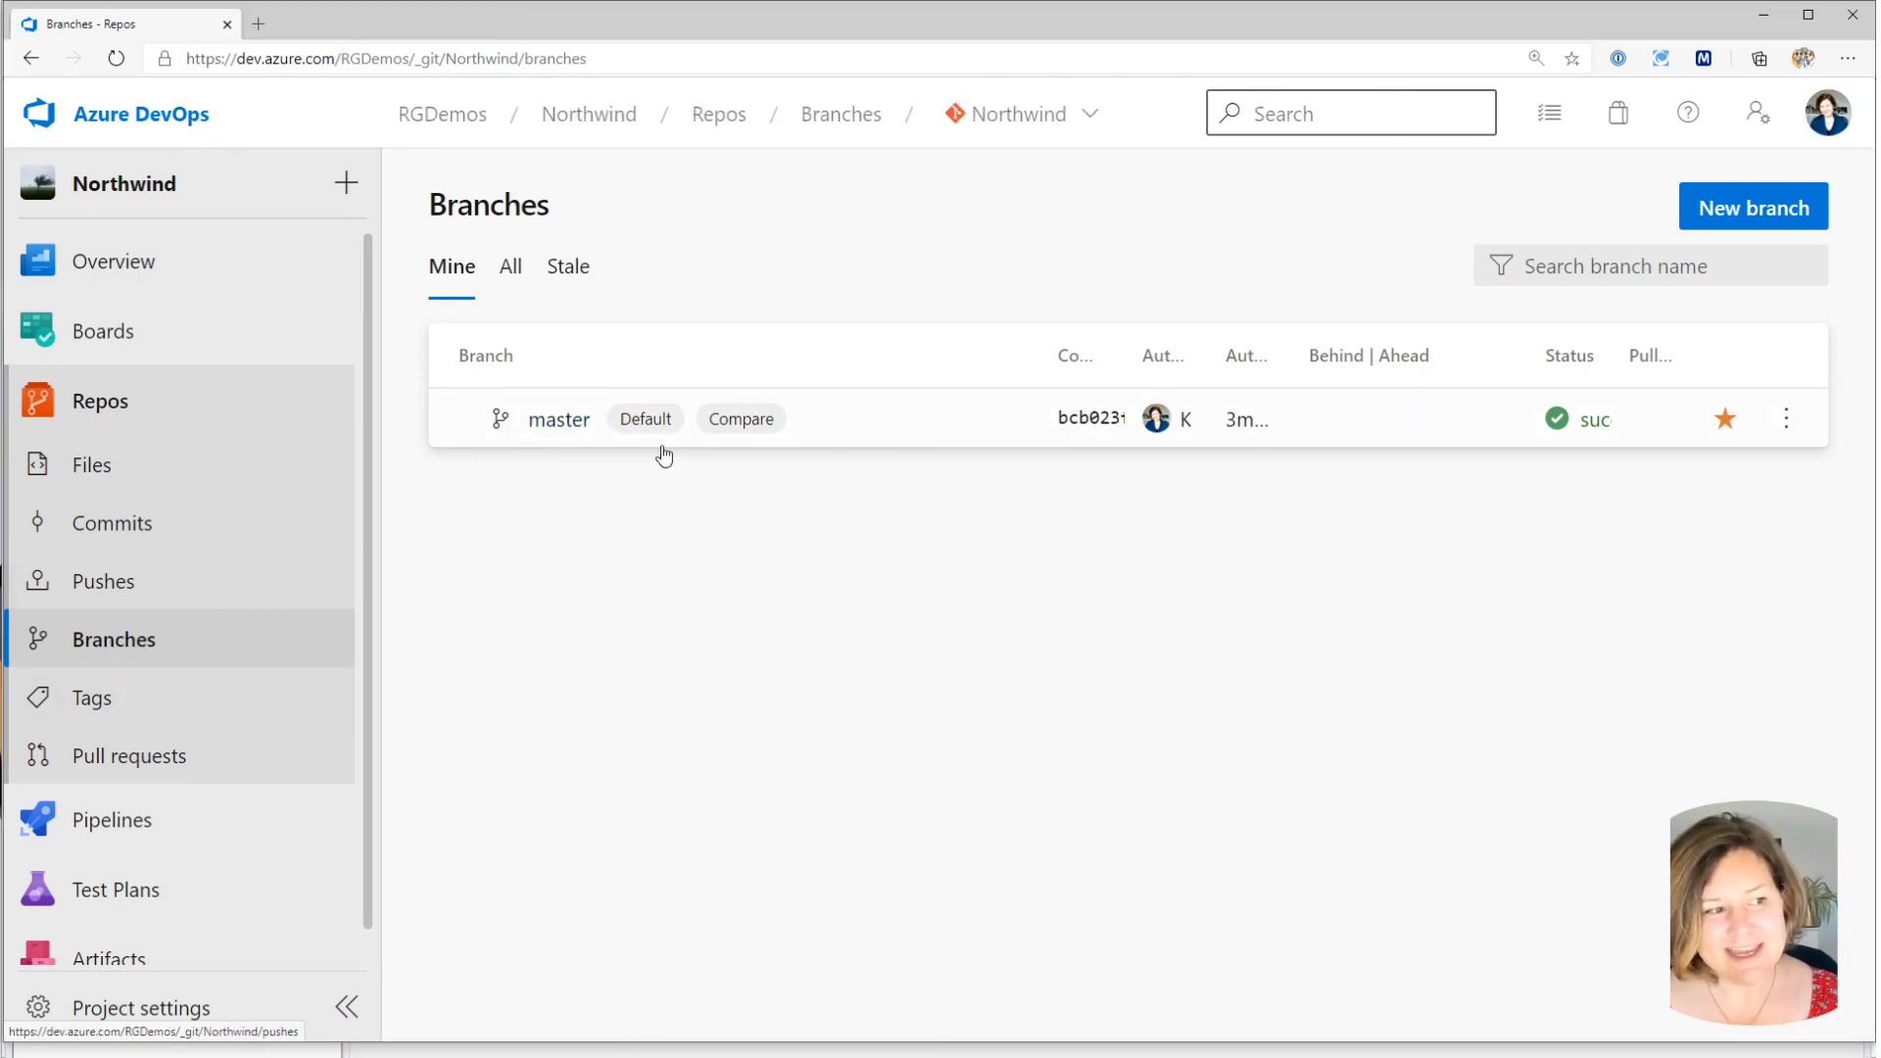
Create branch 'main' from master via the master branch's New branch action.
{"action": "left_click", "coordinate": [1785, 420]}
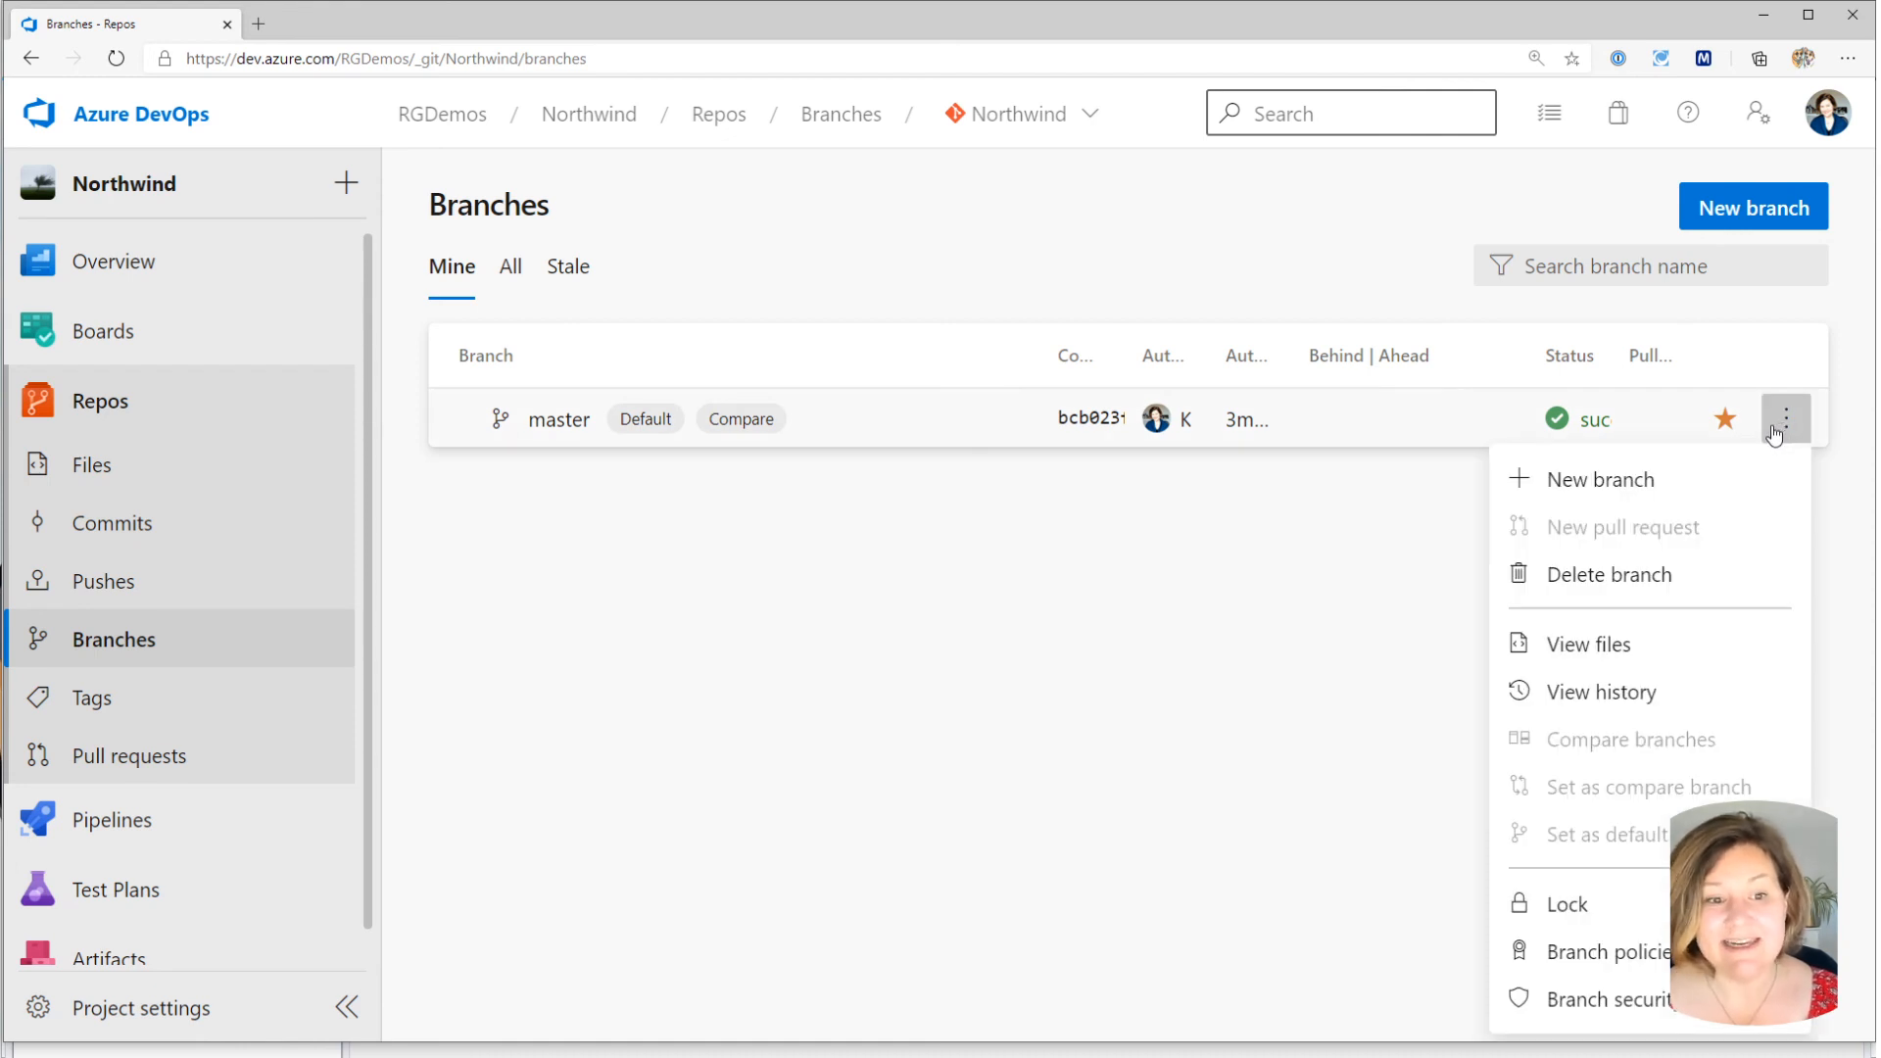
{"action": "mouse_move", "coordinate": [1601, 478]}
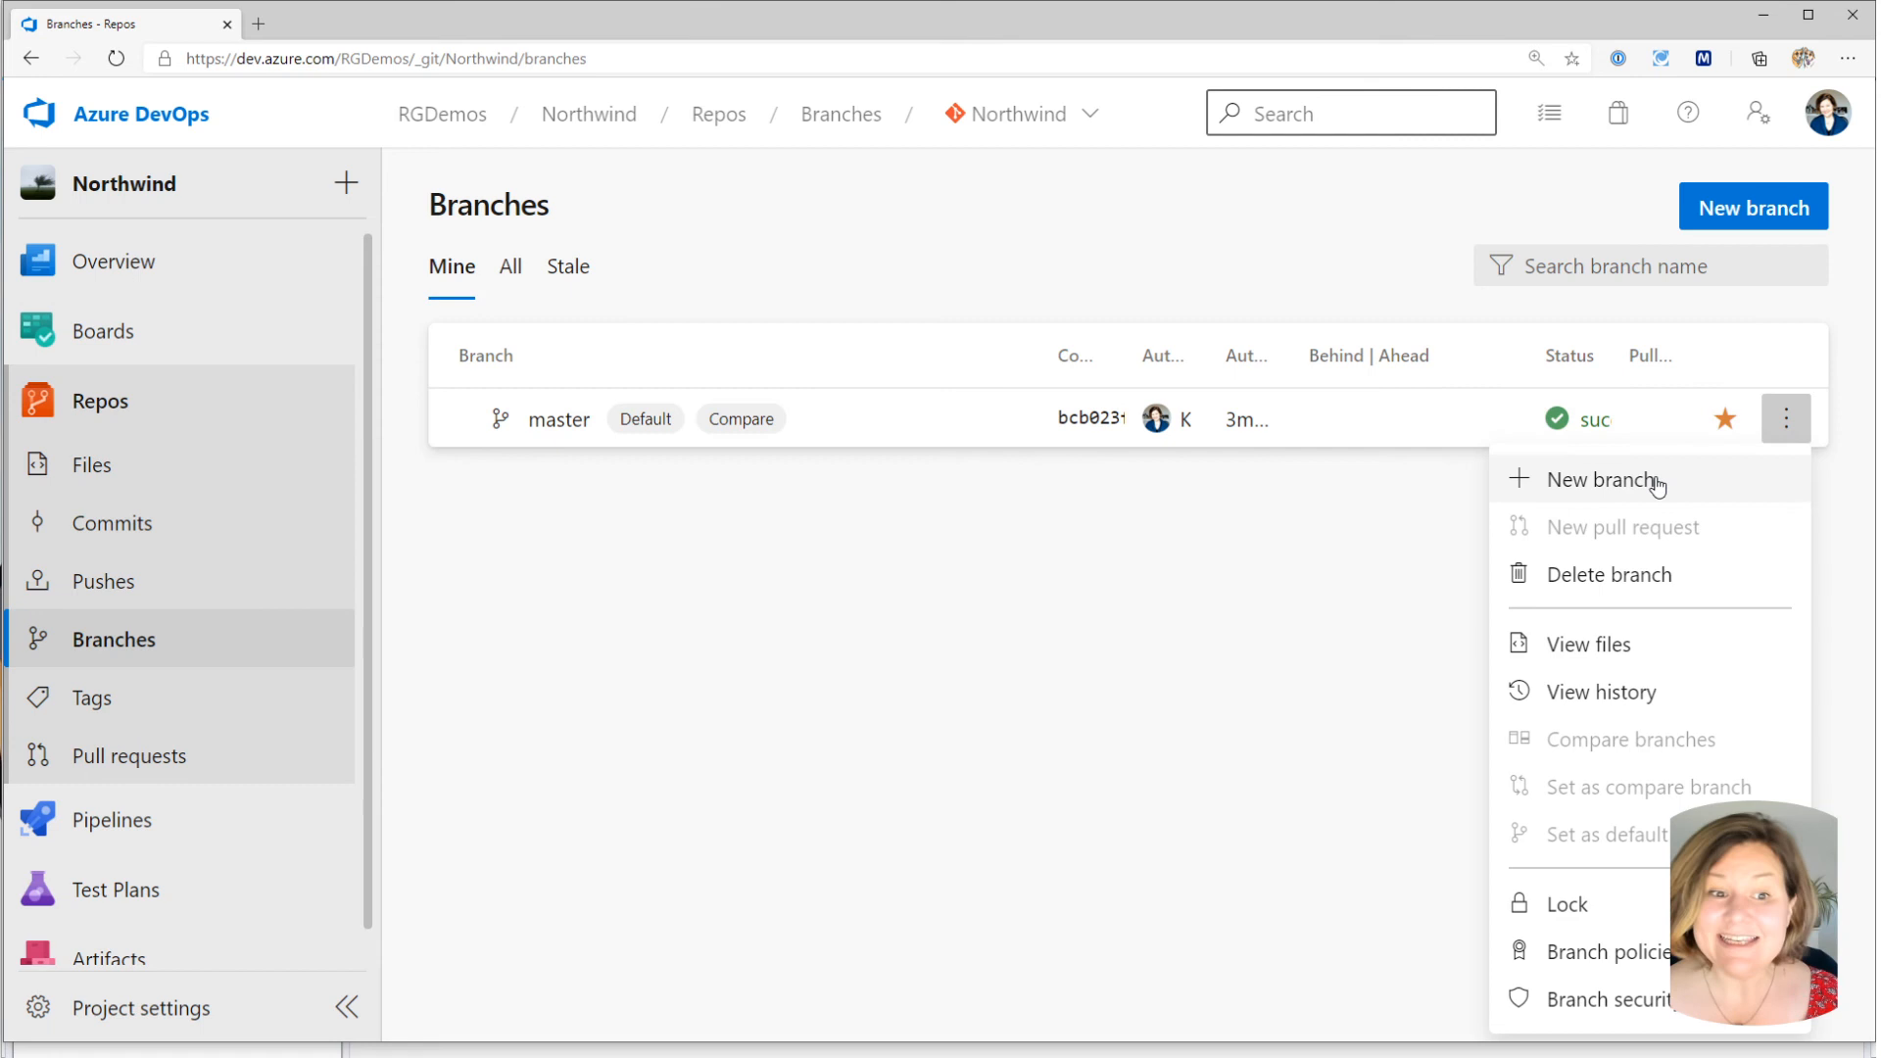
{"action": "left_click", "coordinate": [1595, 478]}
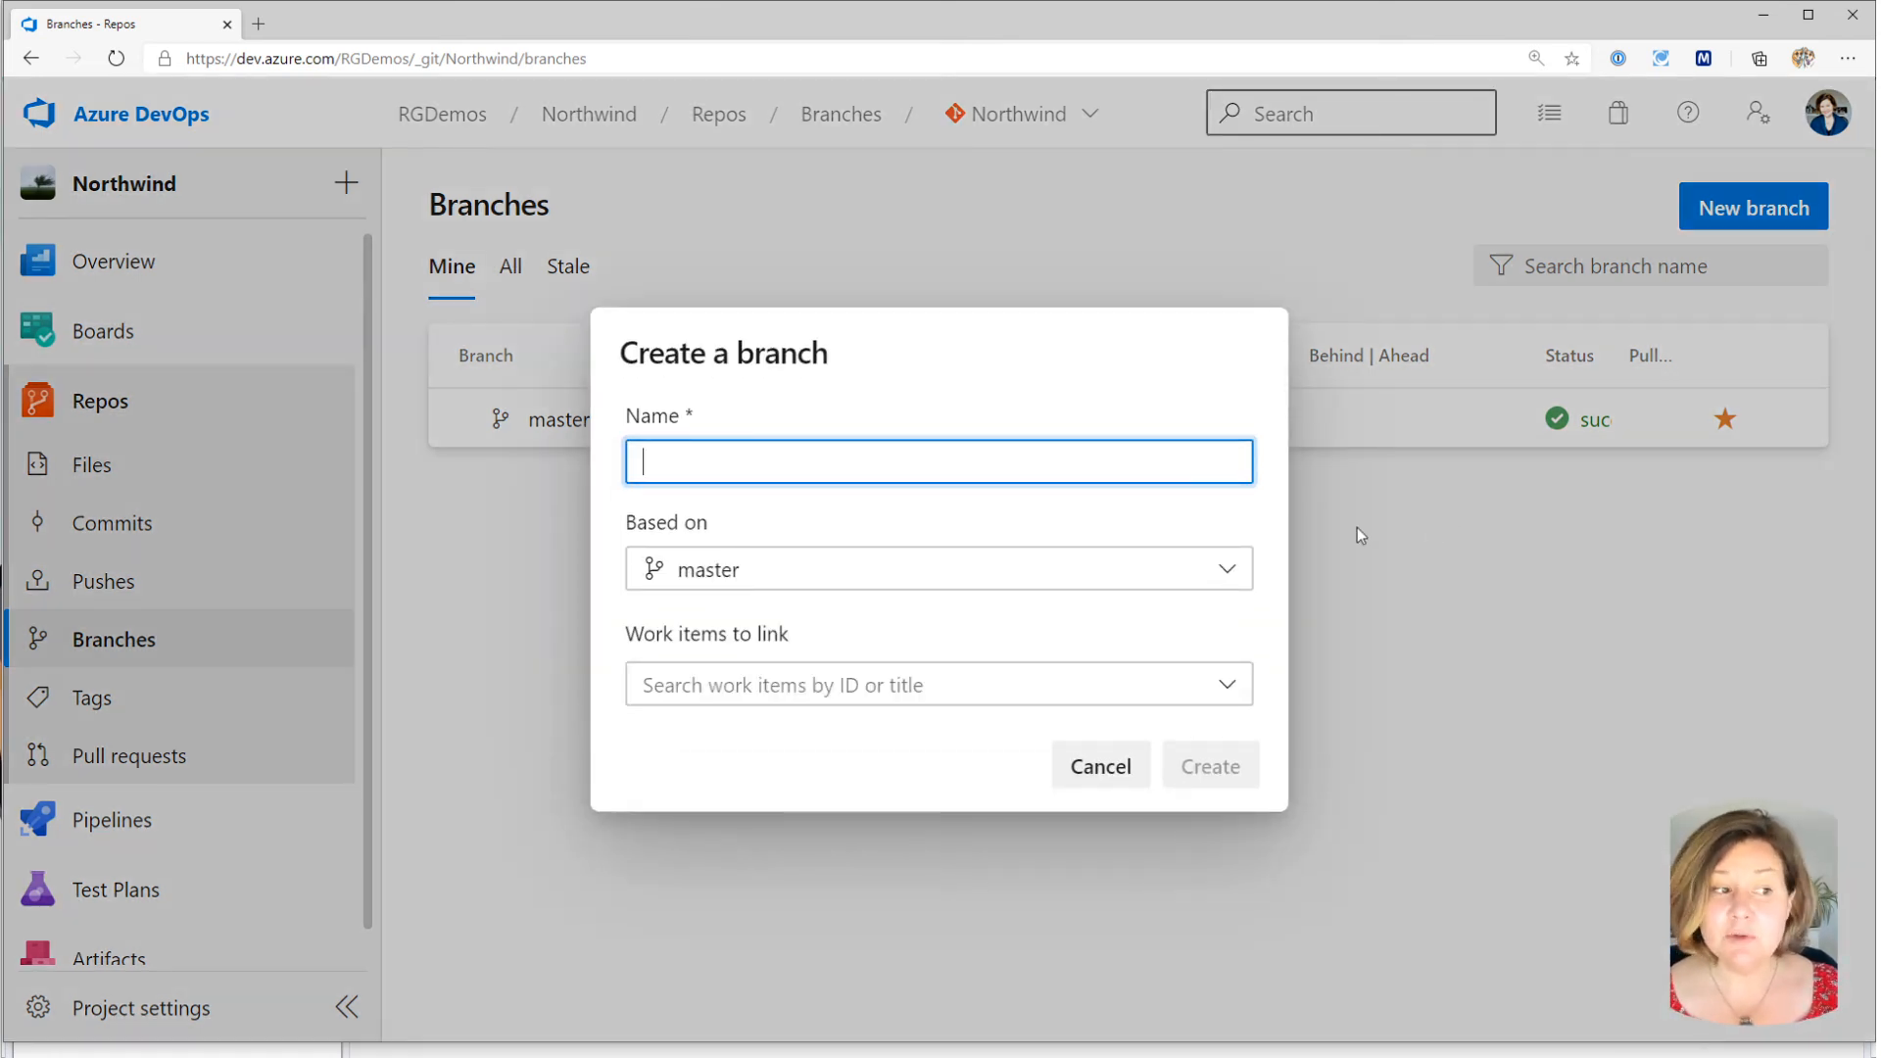
{"action": "type", "text": "main"}
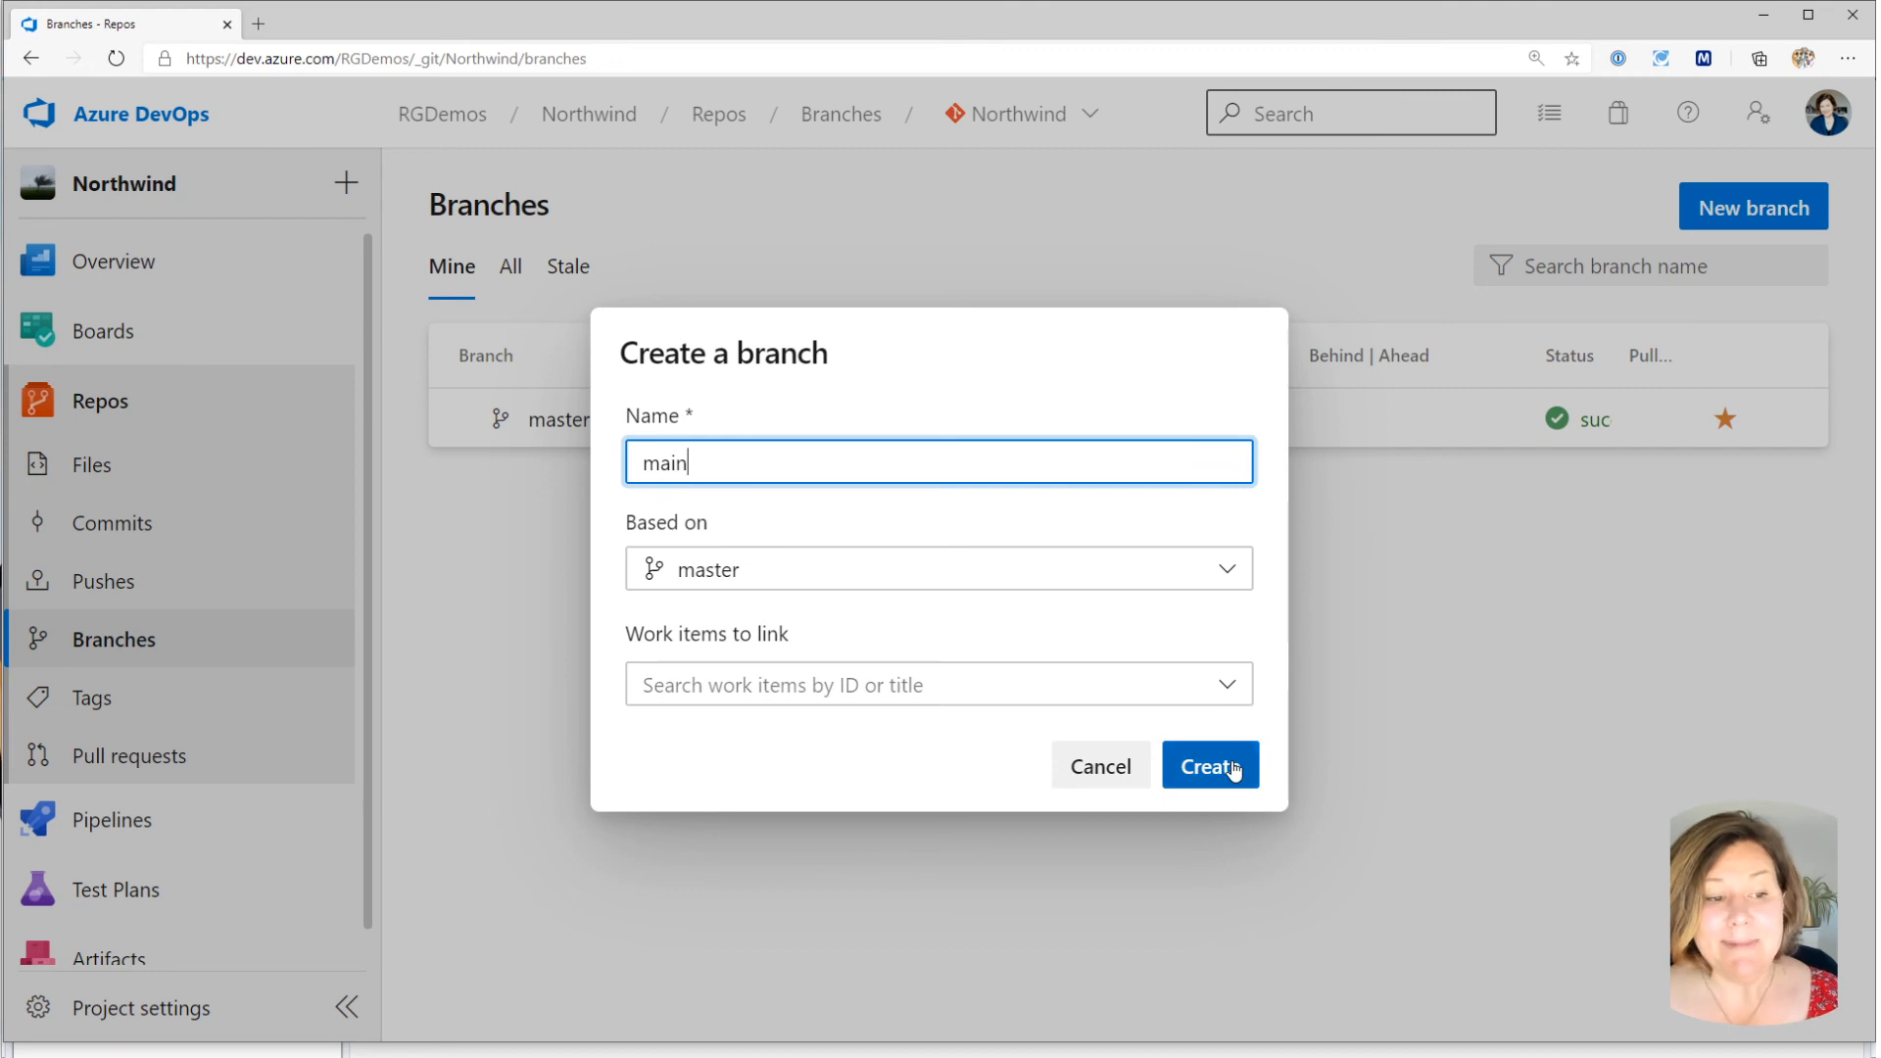
{"action": "left_click", "coordinate": [1209, 766]}
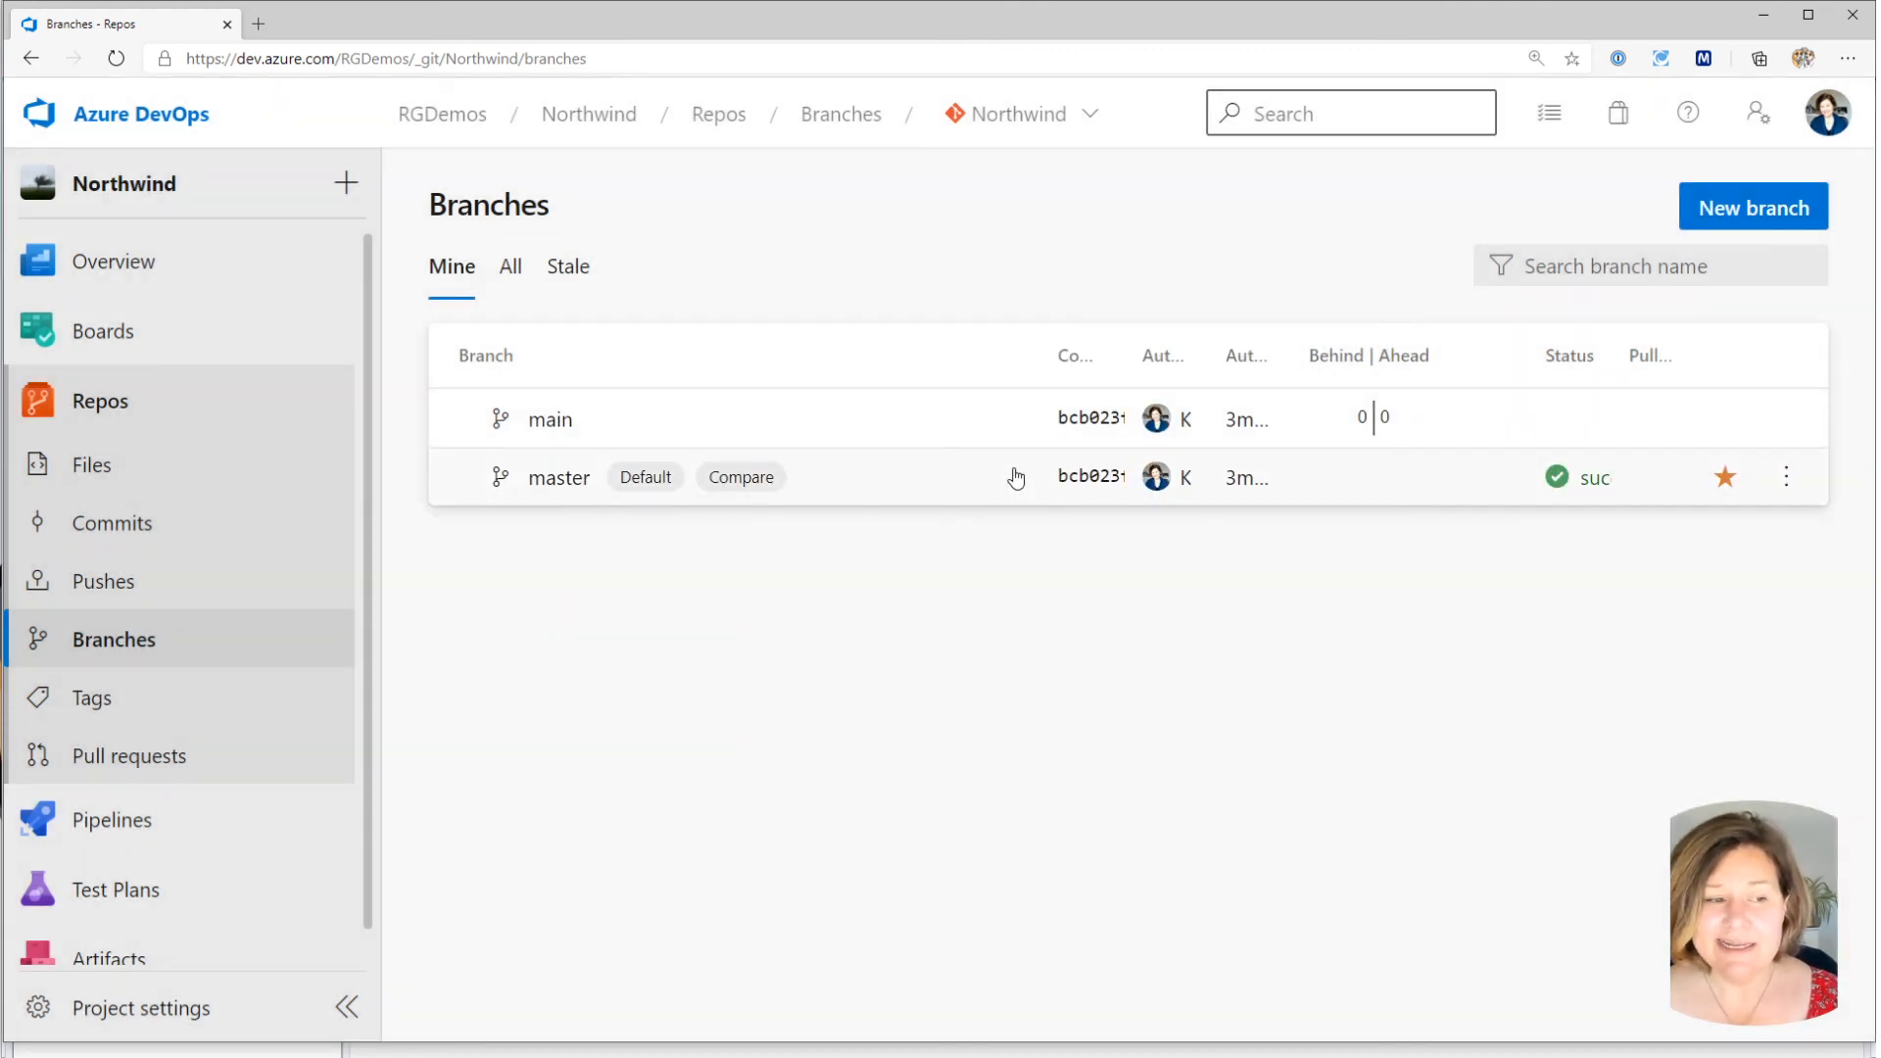
Set 'main' as the Northwind repo's default branch from its actions menu.
{"action": "left_click", "coordinate": [1787, 419]}
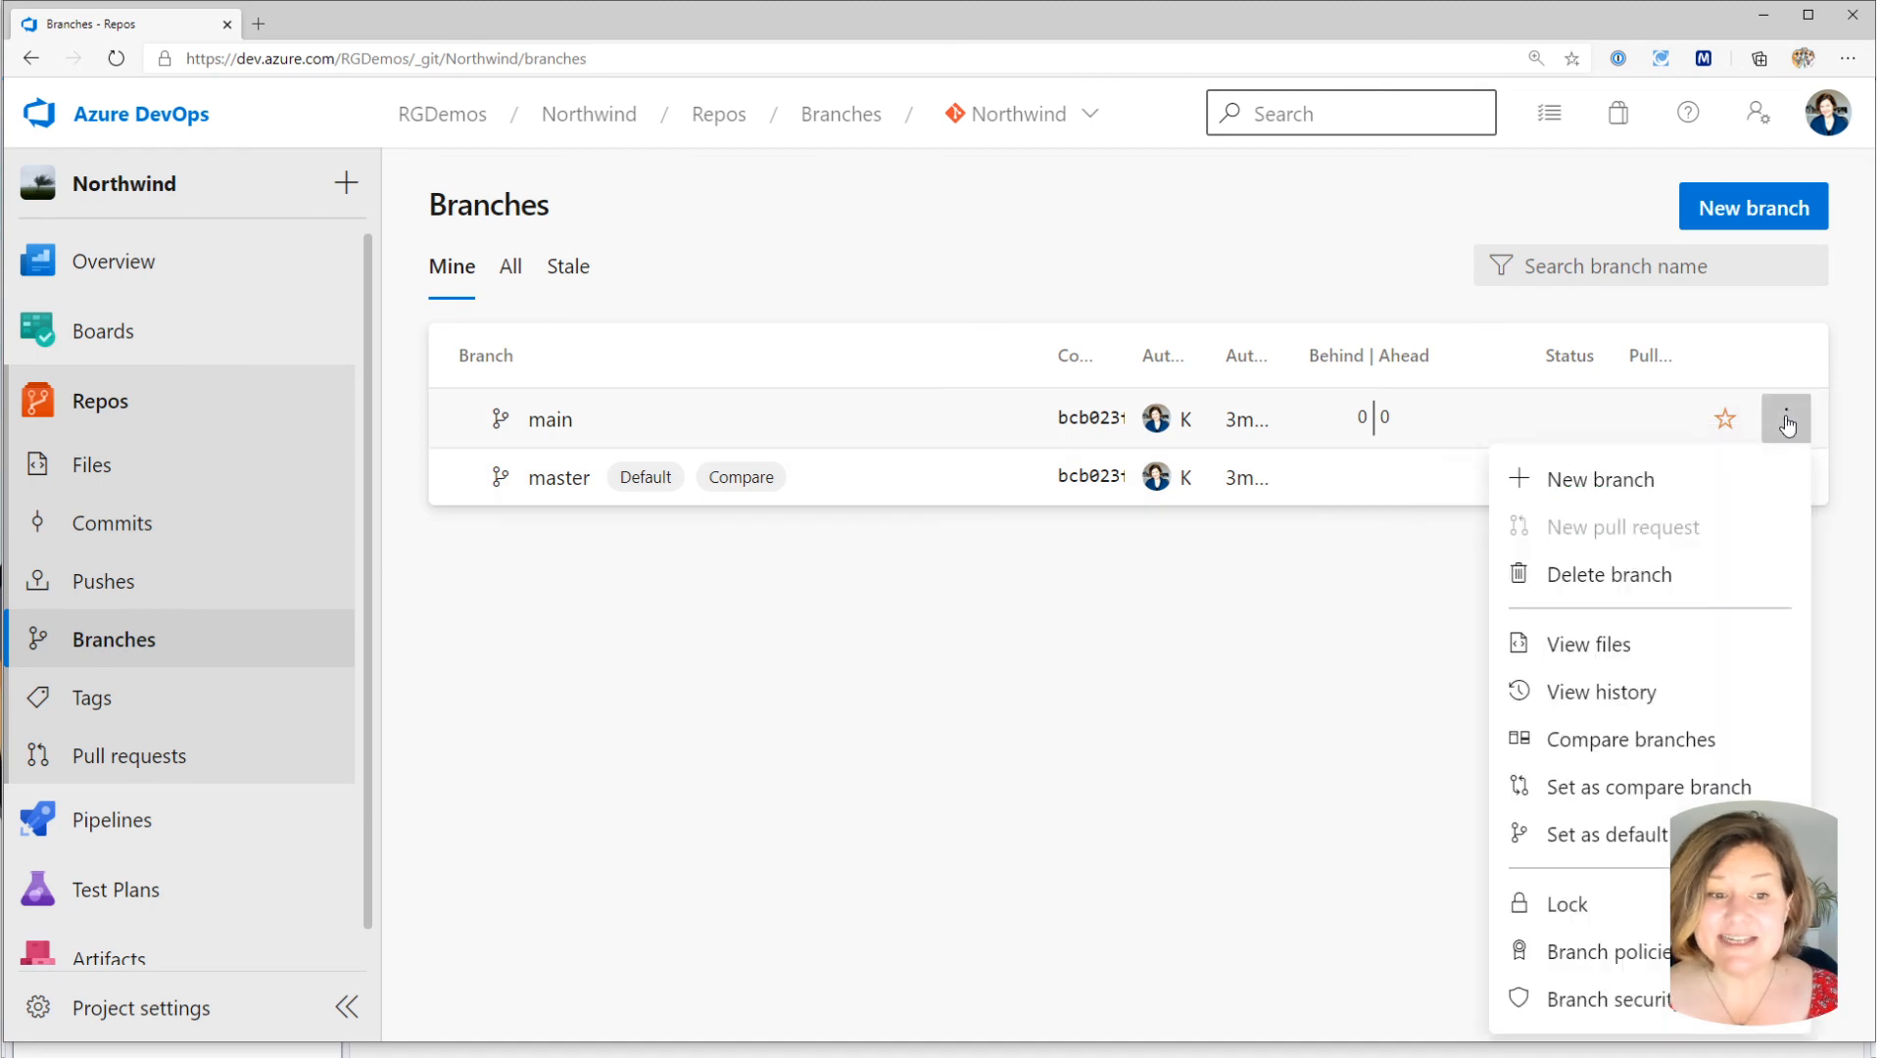
{"action": "mouse_move", "coordinate": [1757, 441]}
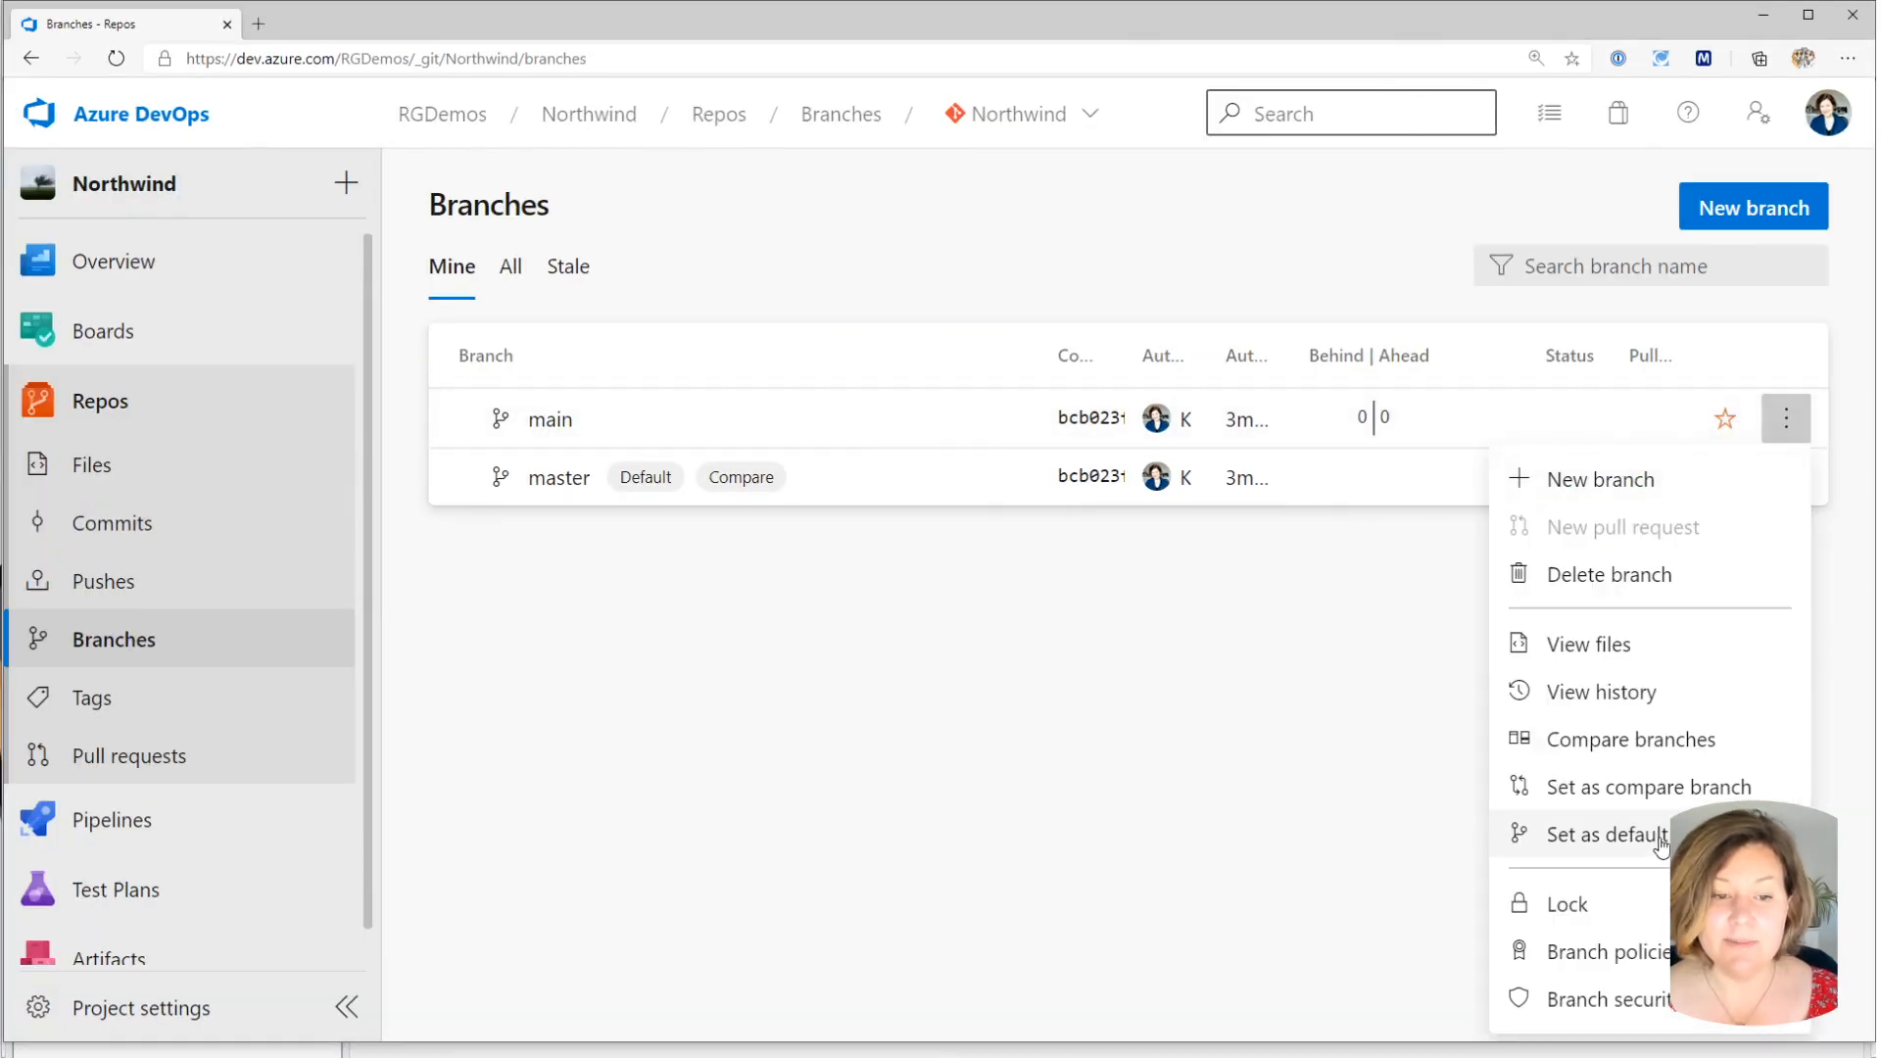
{"action": "left_click", "coordinate": [1607, 835]}
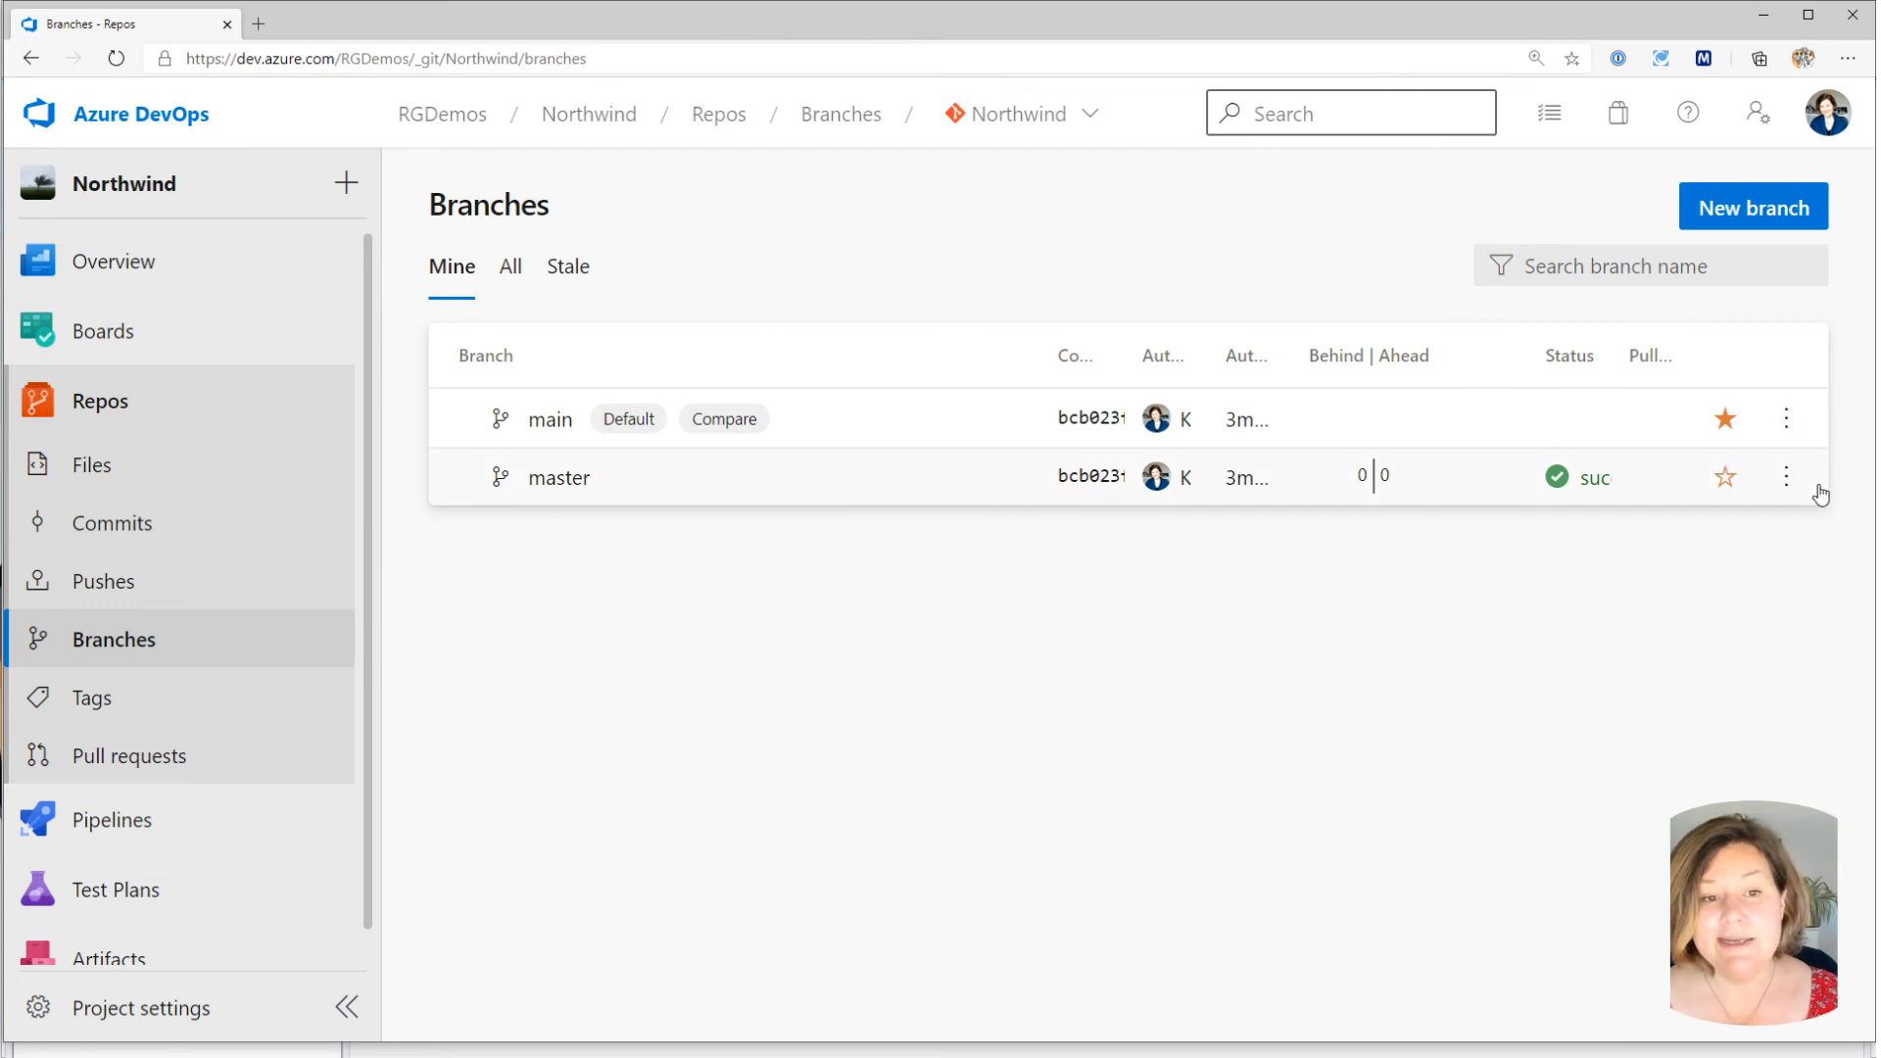
Delete the master branch, confirm, and view the repo files on main.
{"action": "left_click", "coordinate": [1787, 476]}
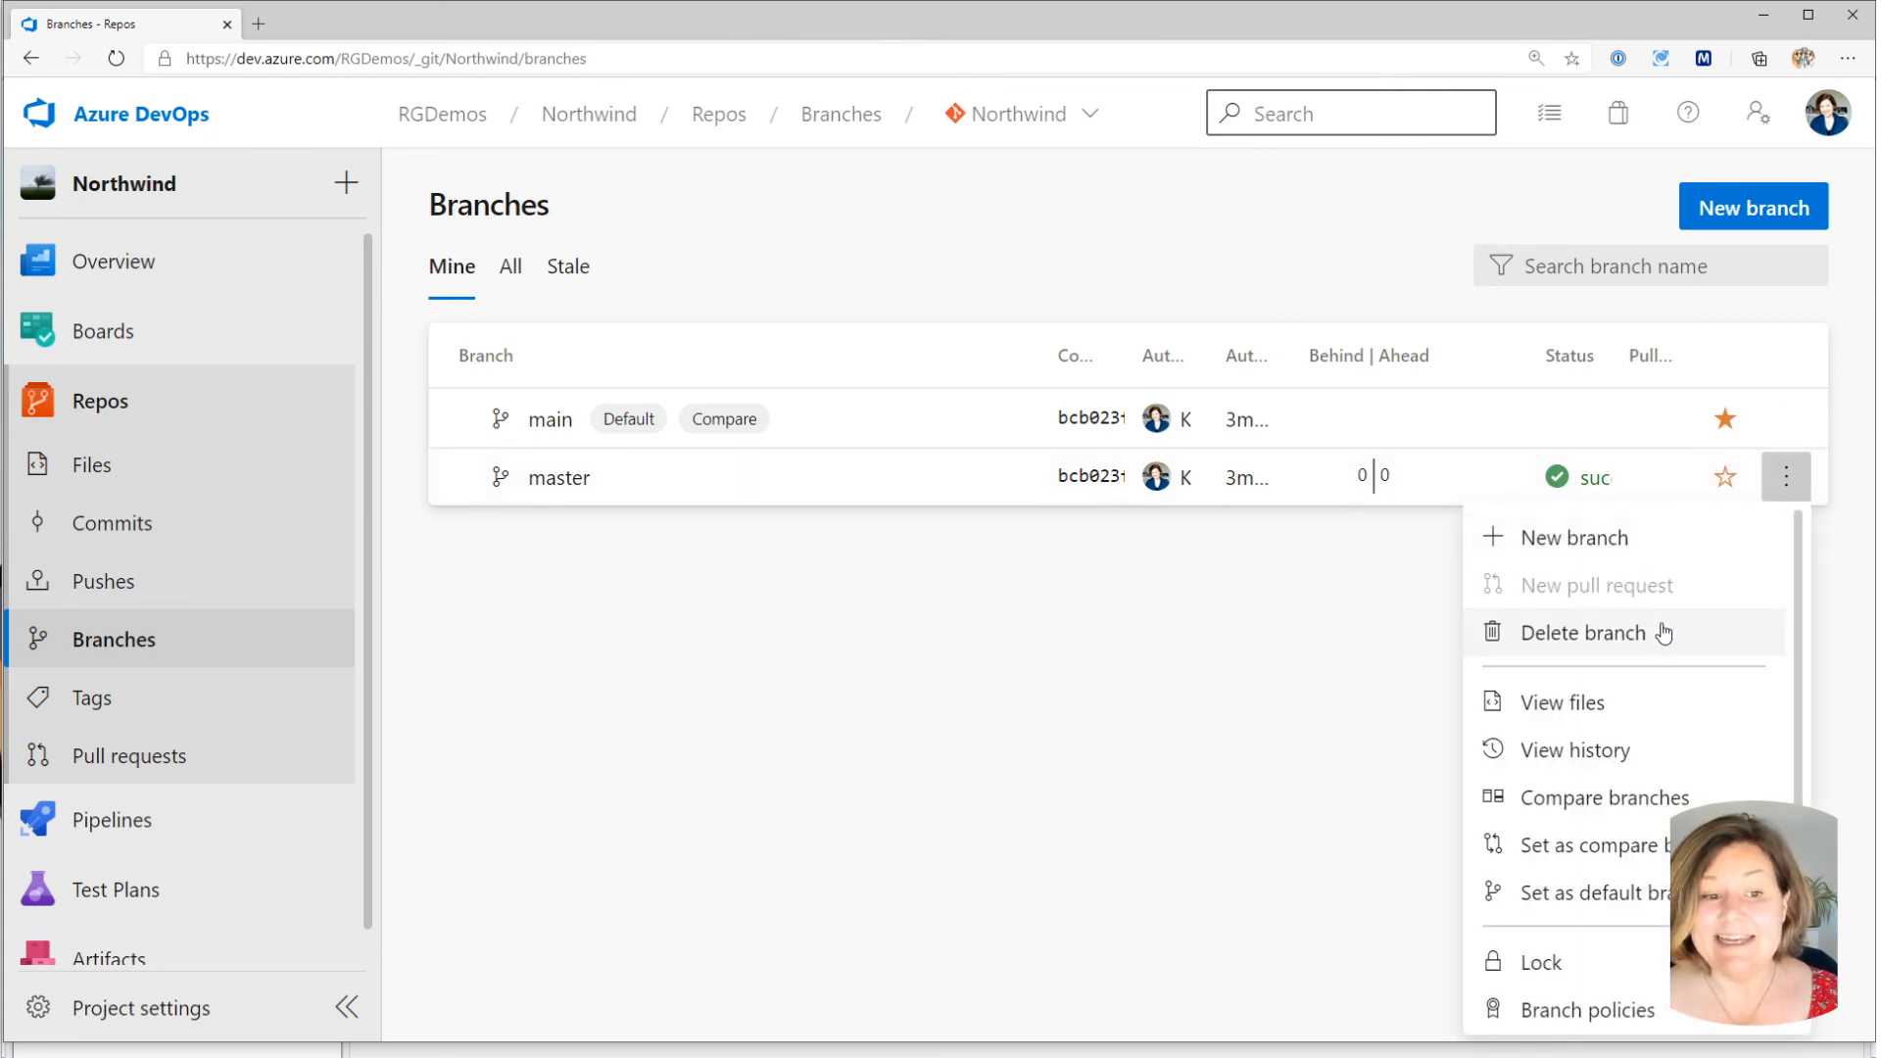
{"action": "left_click", "coordinate": [1581, 633]}
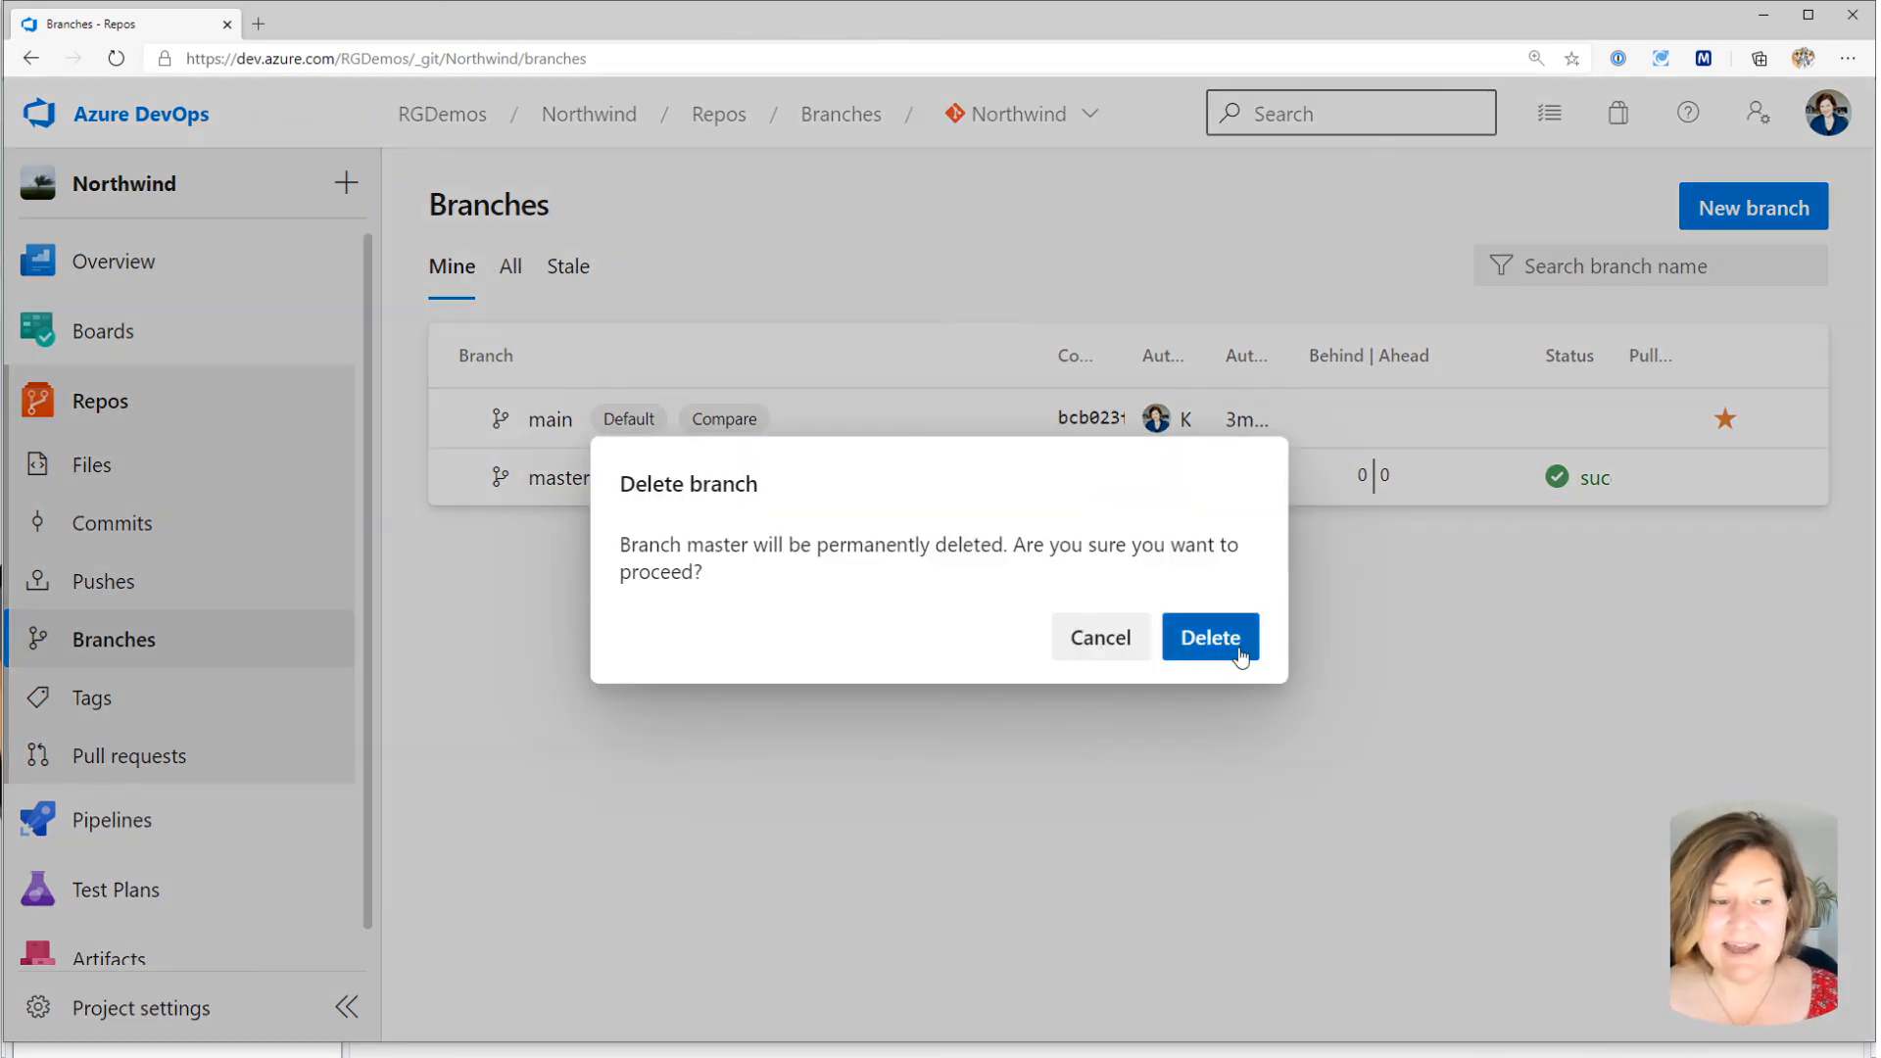
{"action": "left_click", "coordinate": [1211, 637]}
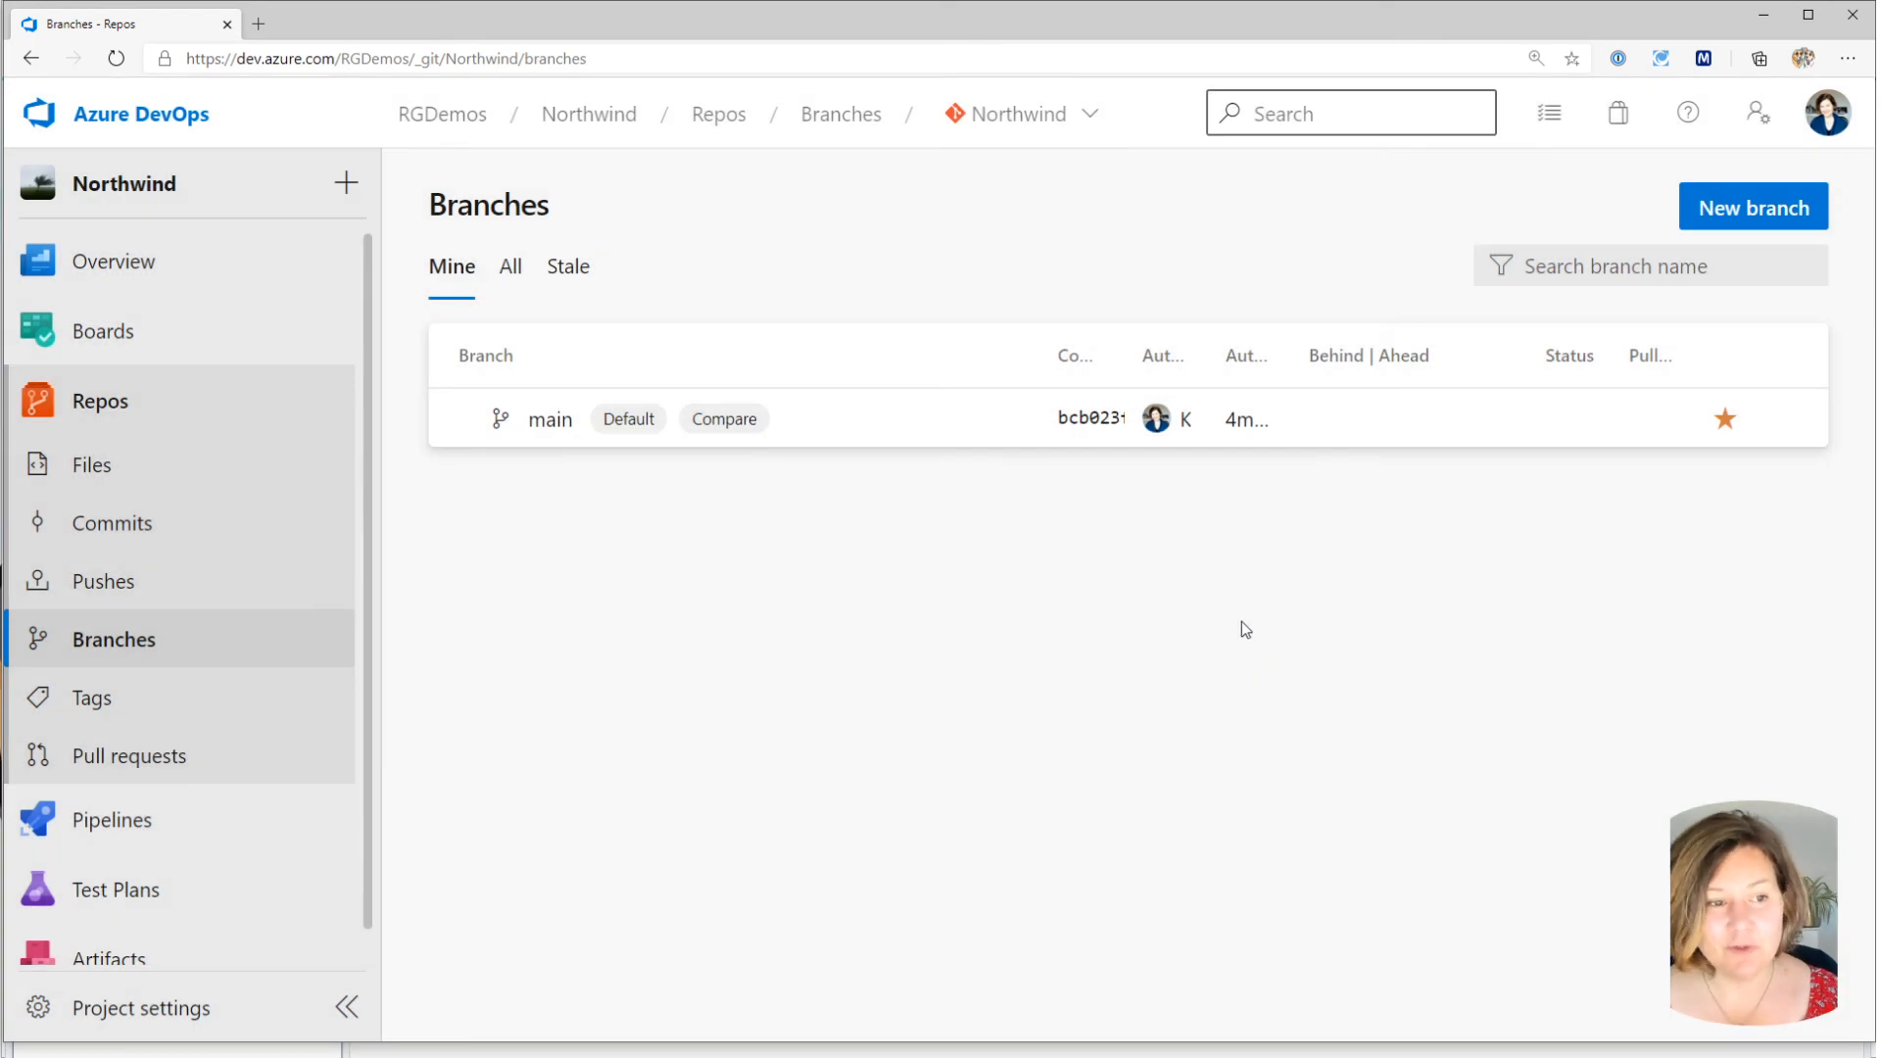
{"action": "left_click", "coordinate": [92, 466]}
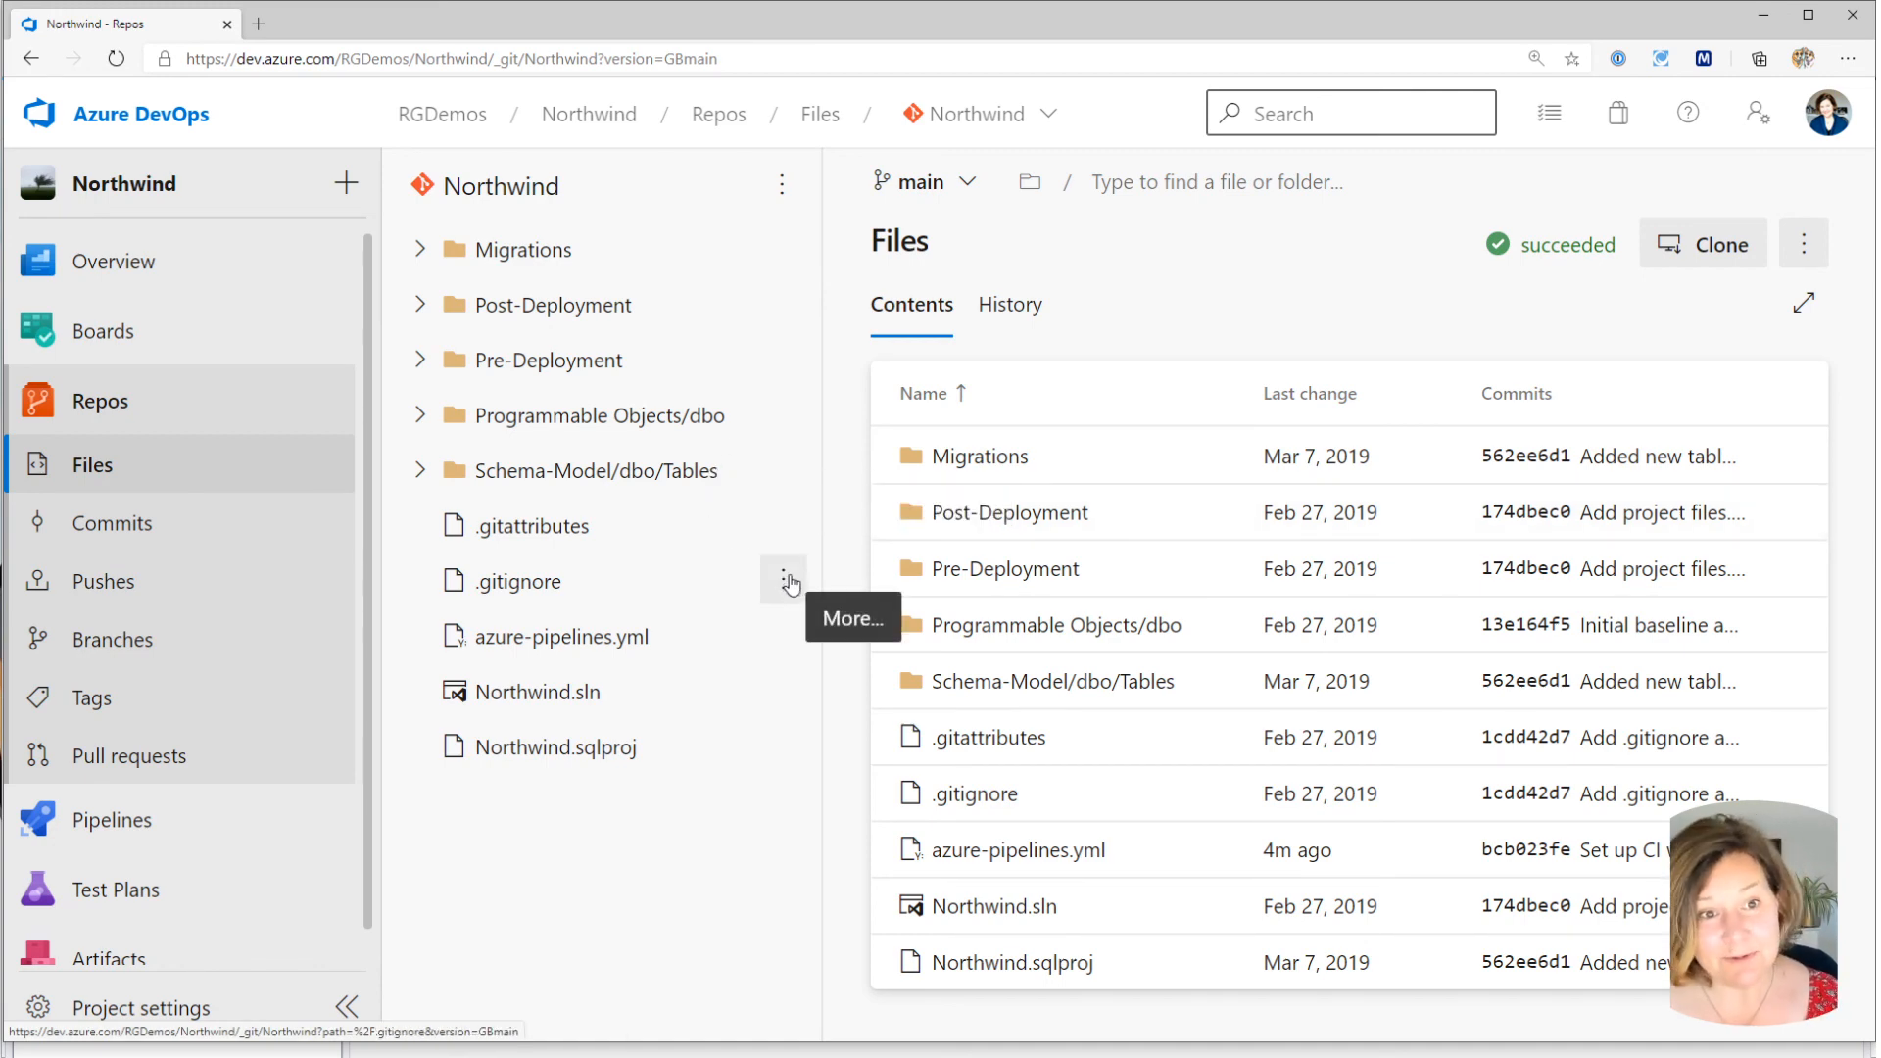
{"action": "mouse_move", "coordinate": [104, 582]}
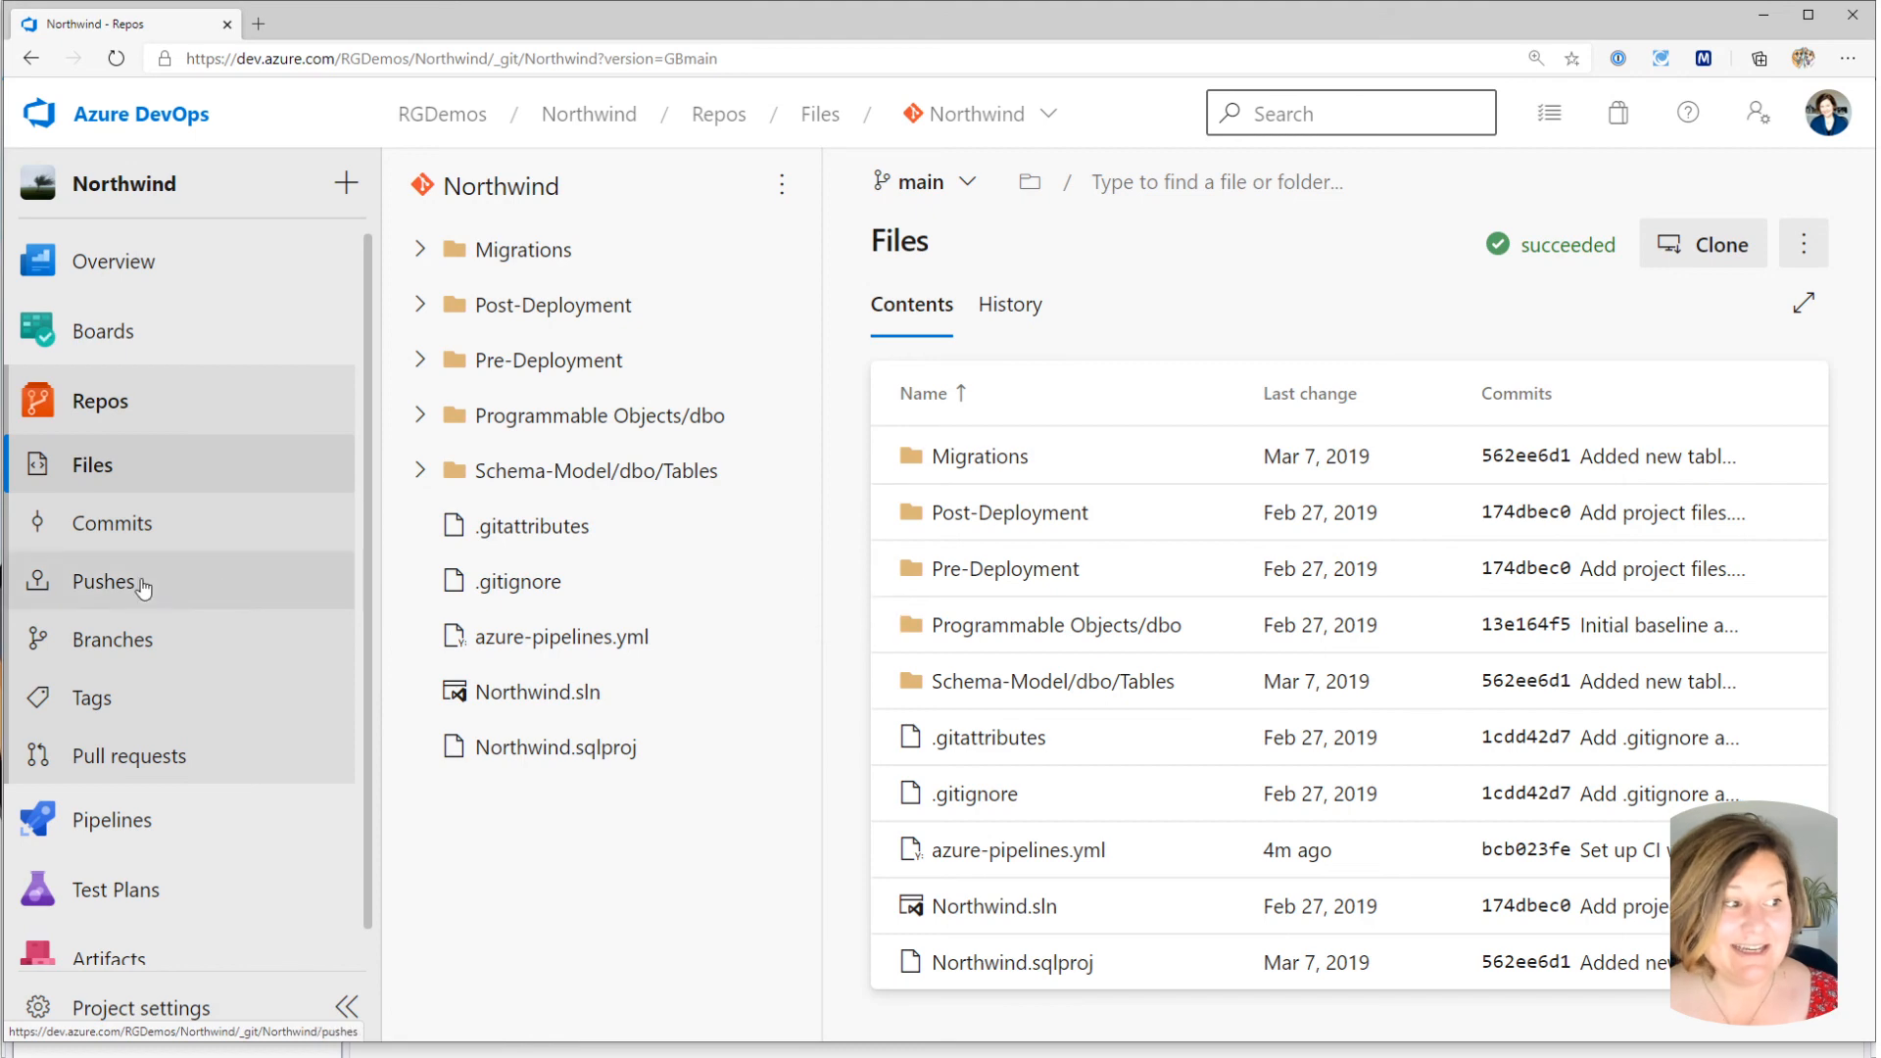
Go to the project's Pipelines list showing the Northwind pipeline.
{"action": "left_click", "coordinate": [113, 521]}
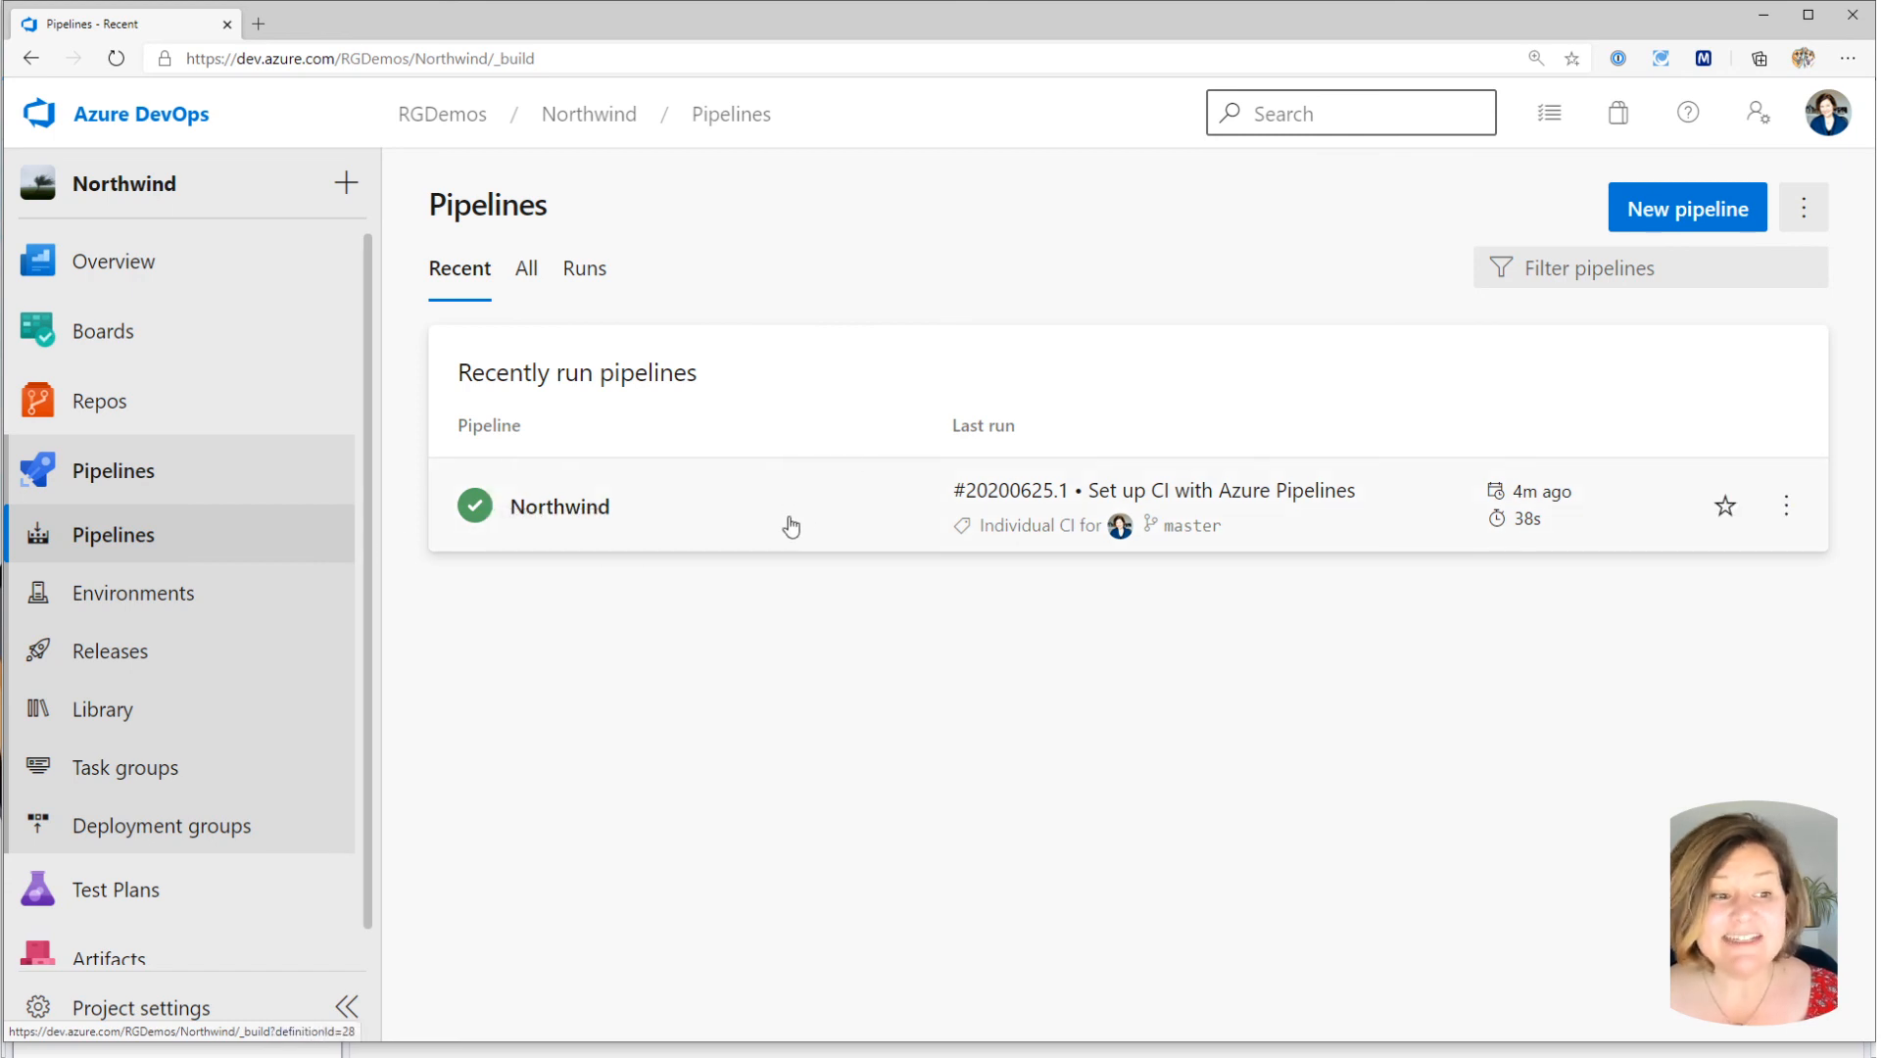
Open the Northwind pipeline and edit its YAML definition on main.
{"action": "left_click", "coordinate": [559, 505]}
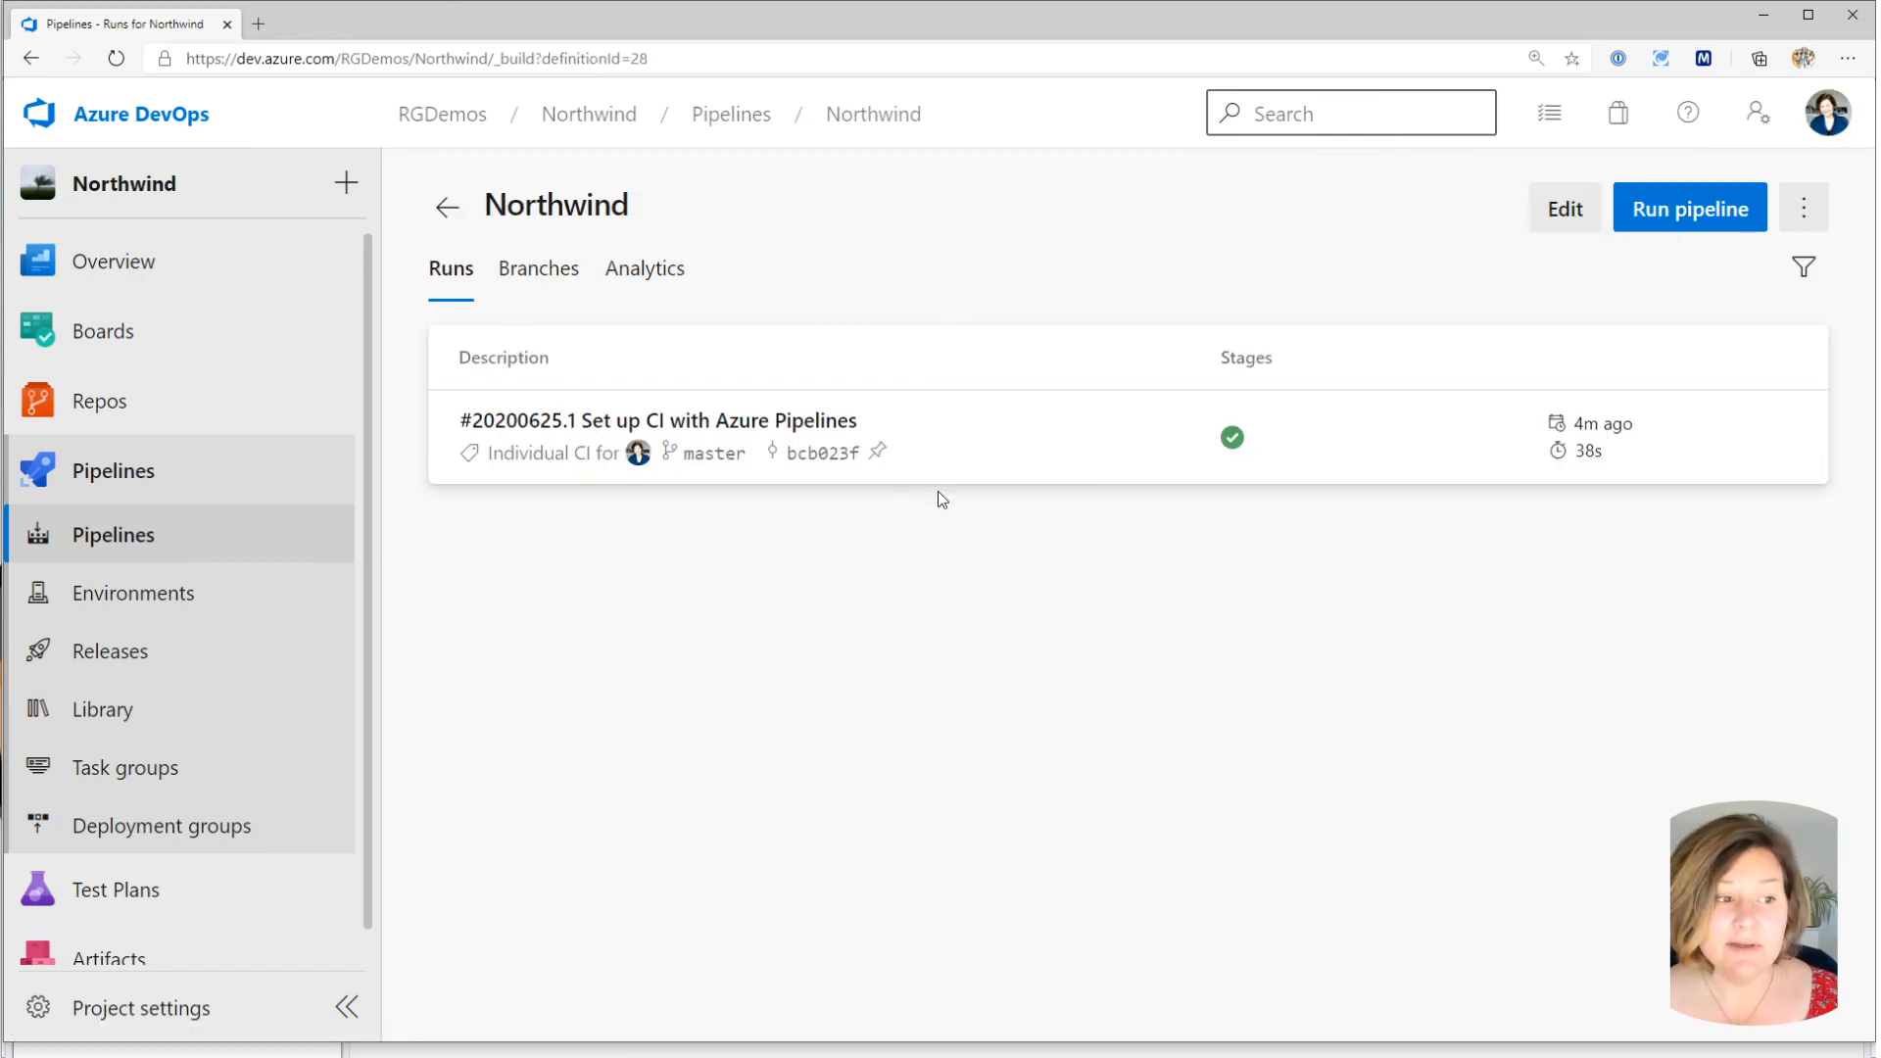
{"action": "left_click", "coordinate": [658, 419]}
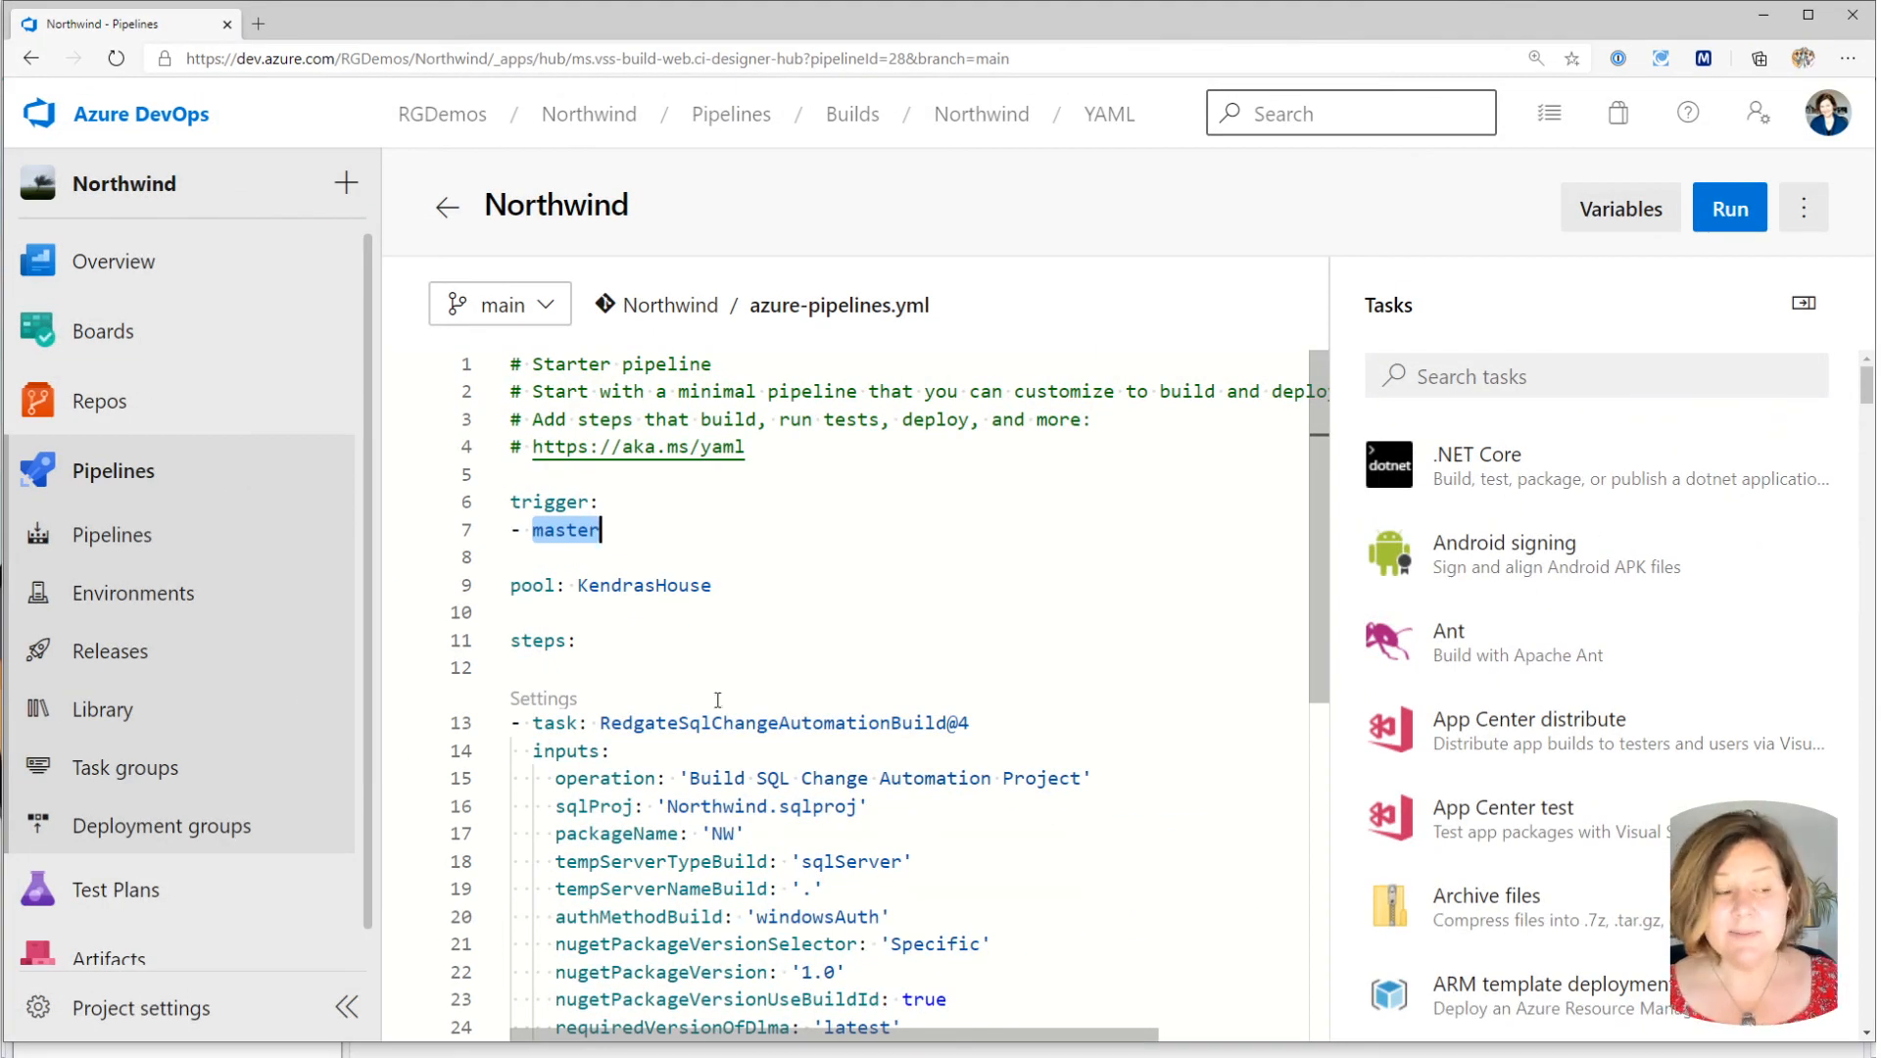
Change the YAML trigger branch to 'main' and save the pipeline.
{"action": "type", "text": "main"}
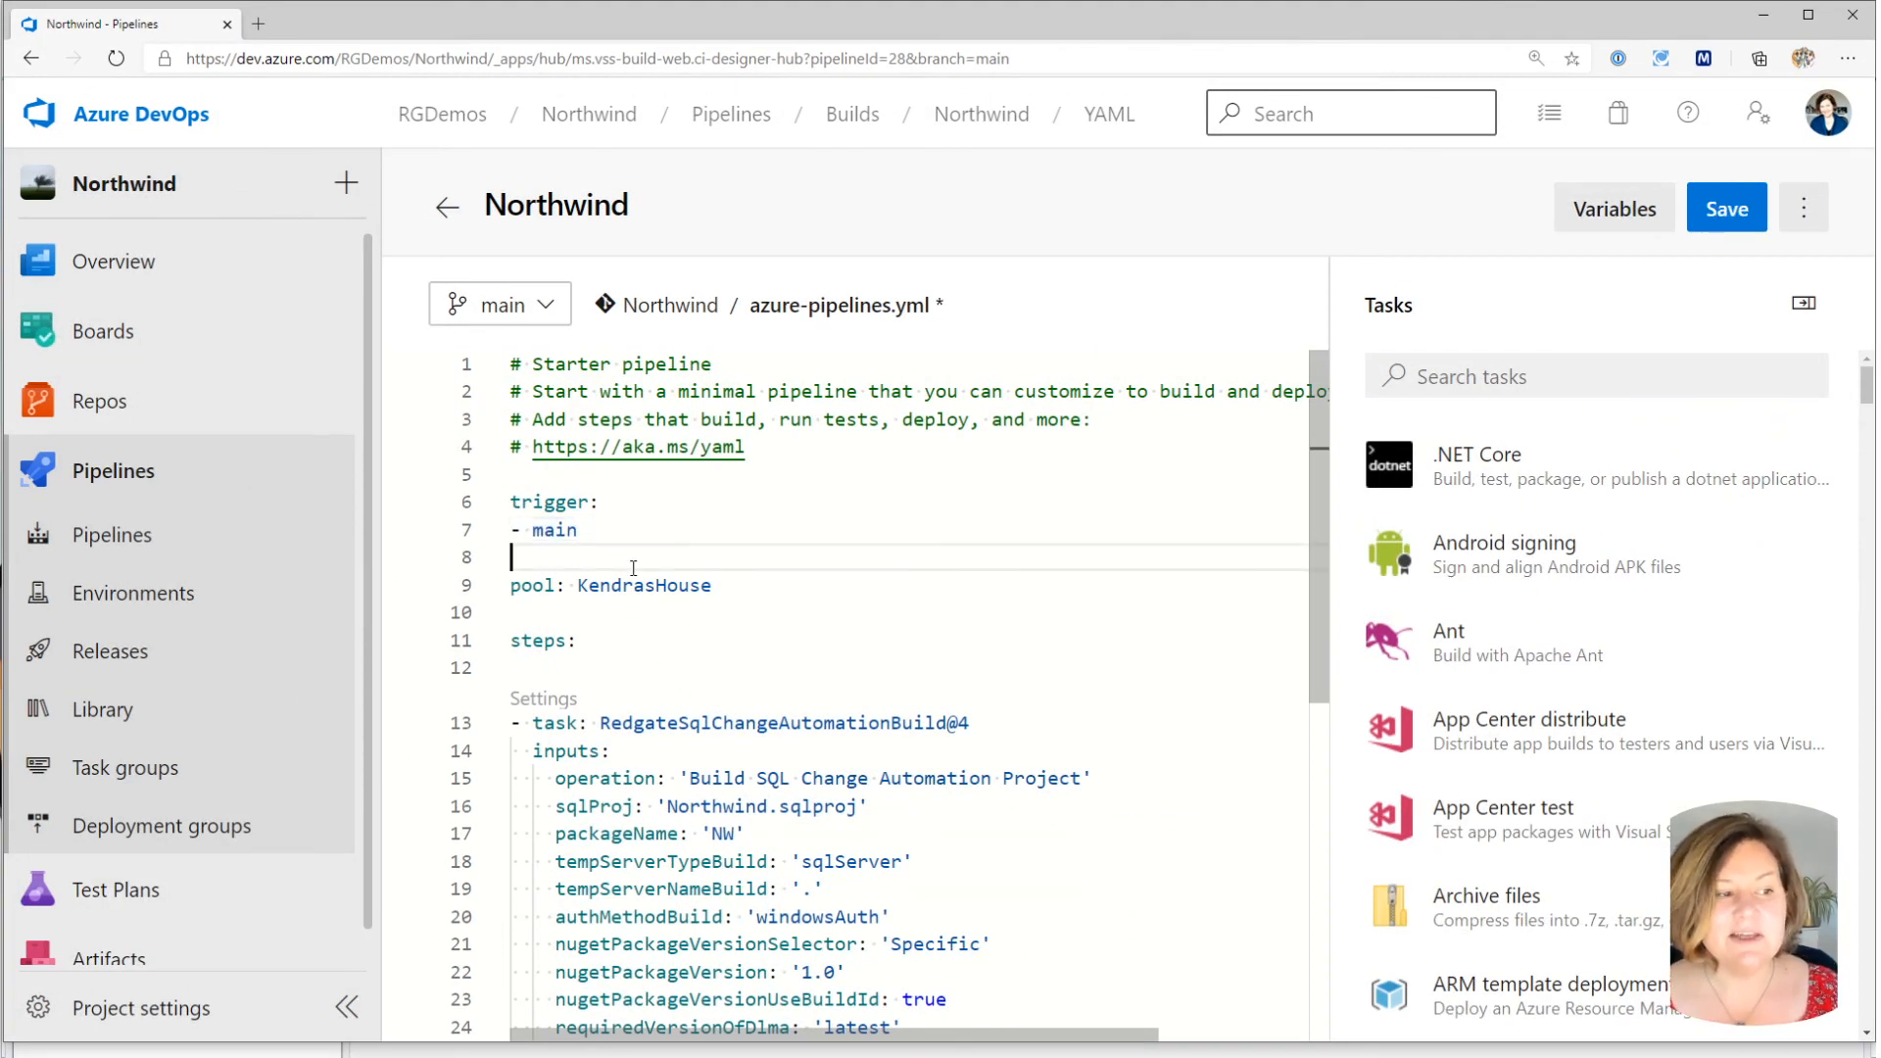
{"action": "left_click", "coordinate": [1724, 208]}
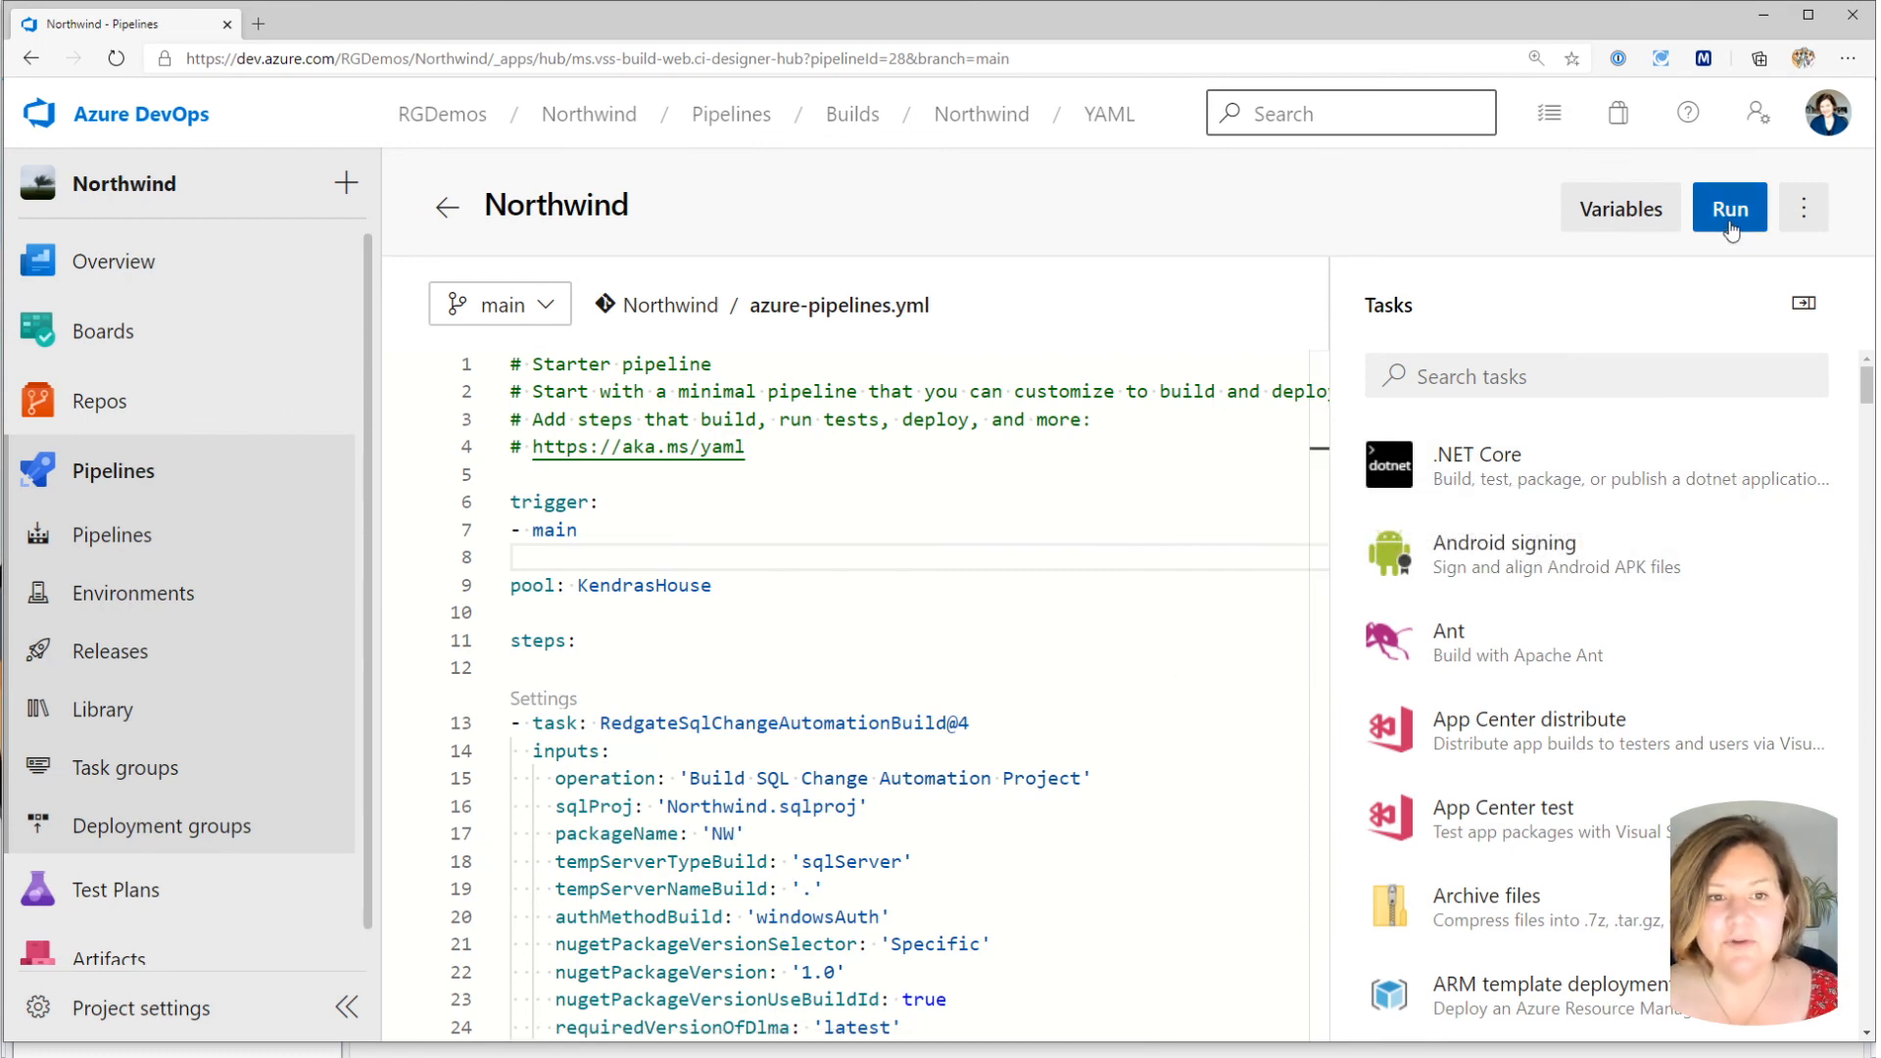
Queue a manual run on branch main and view the queued job's log.
{"action": "left_click", "coordinate": [1728, 207]}
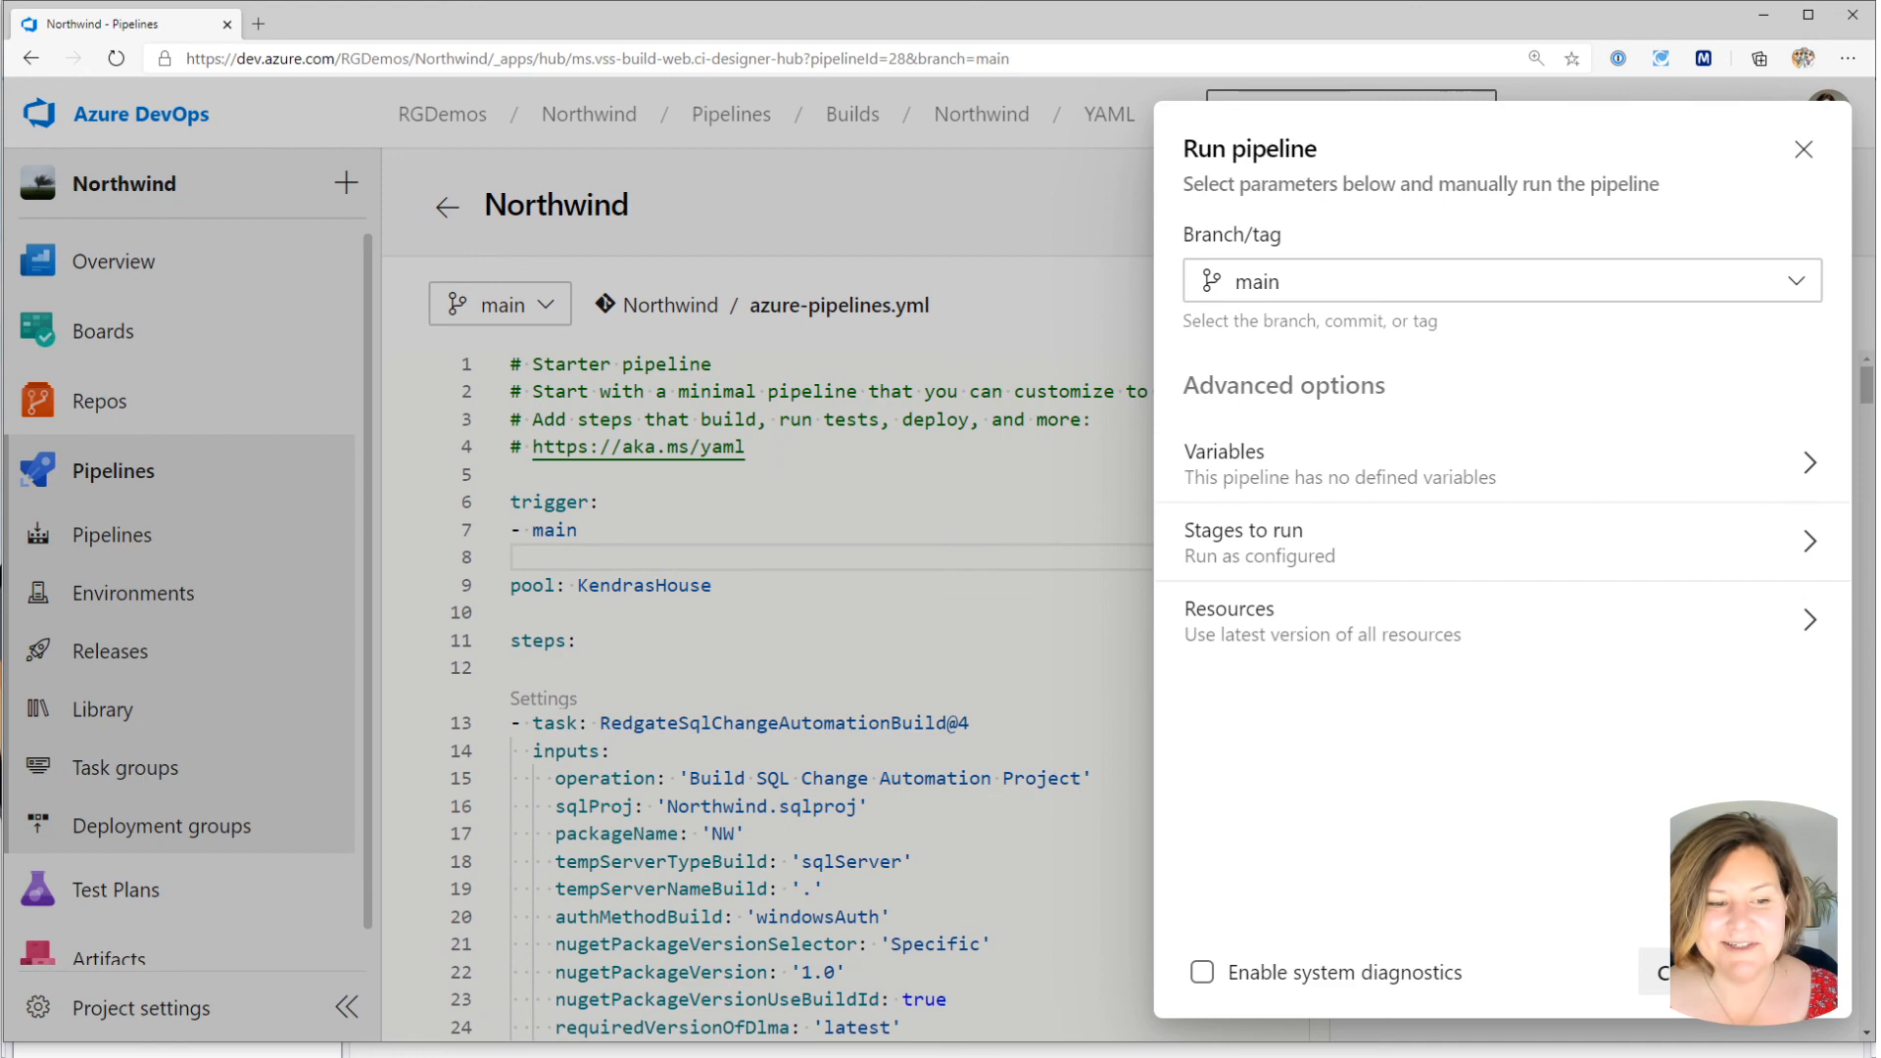
{"action": "left_click", "coordinate": [1662, 972]}
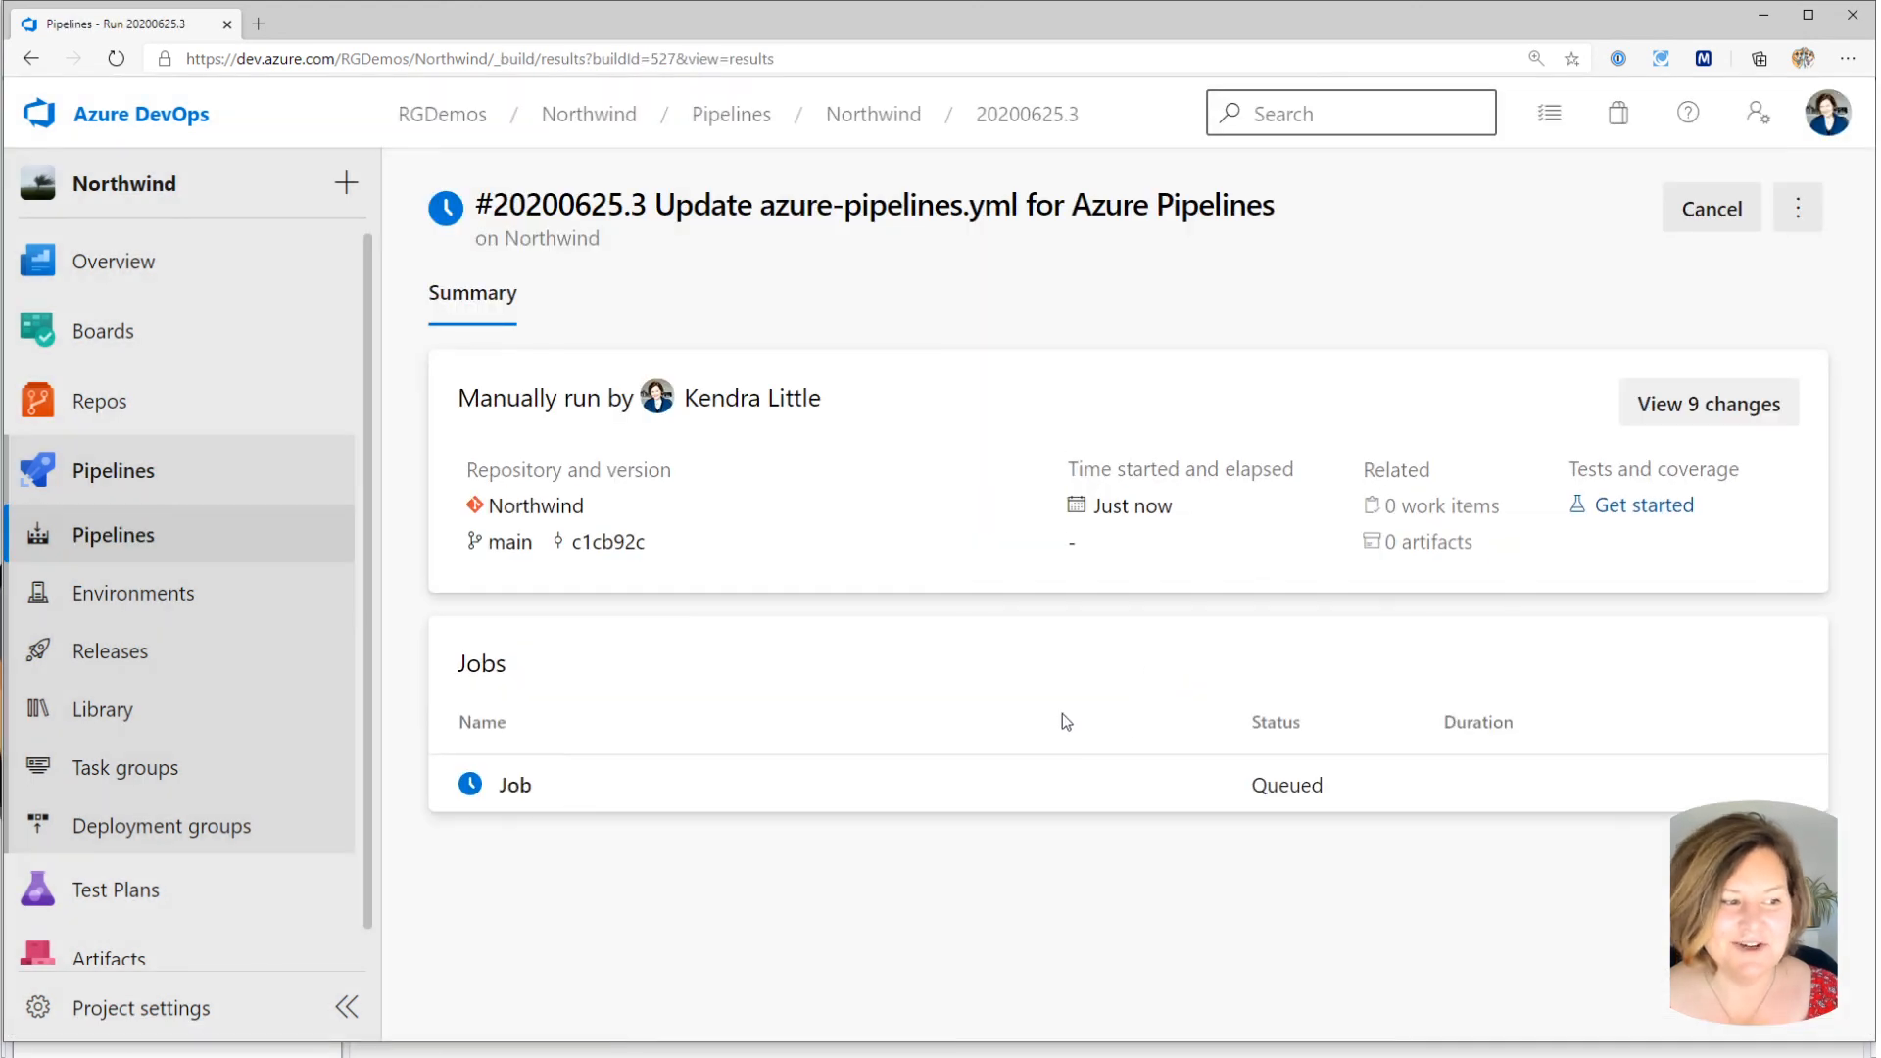
{"action": "left_click", "coordinate": [511, 784]}
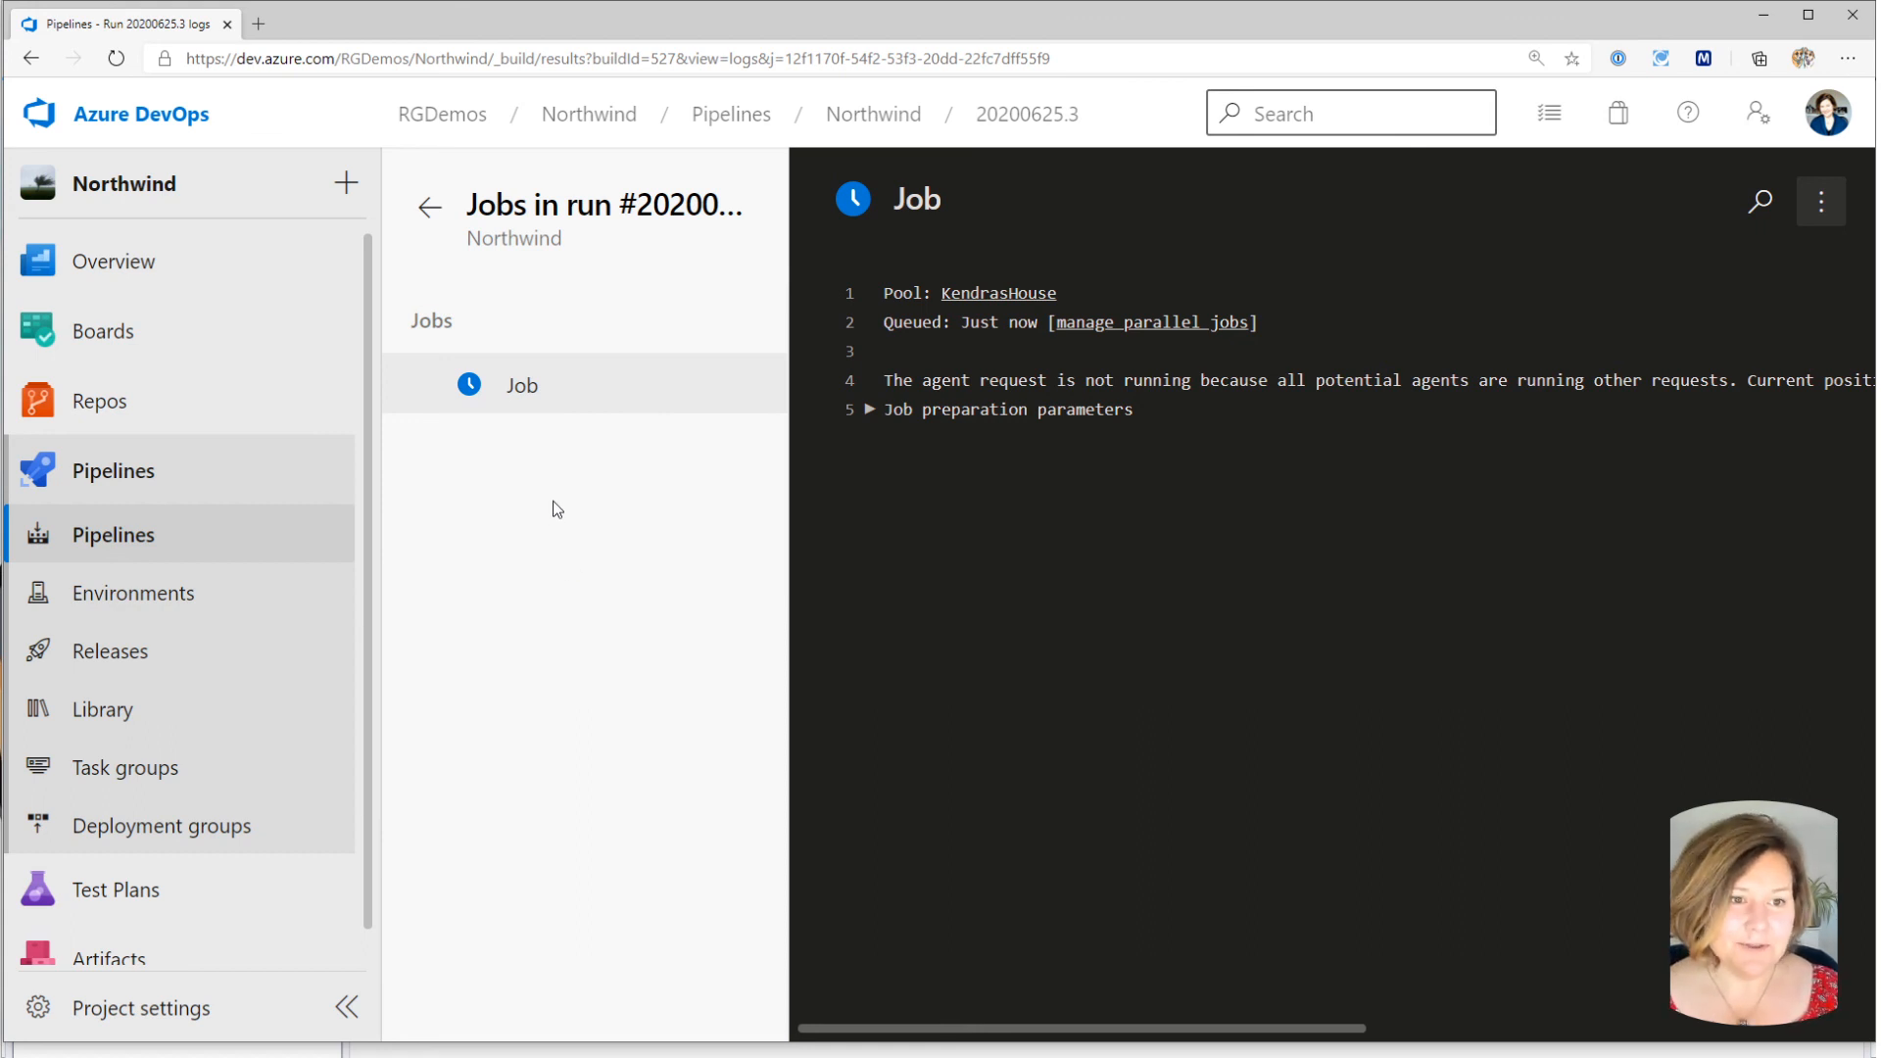
{"action": "mouse_move", "coordinate": [656, 480]}
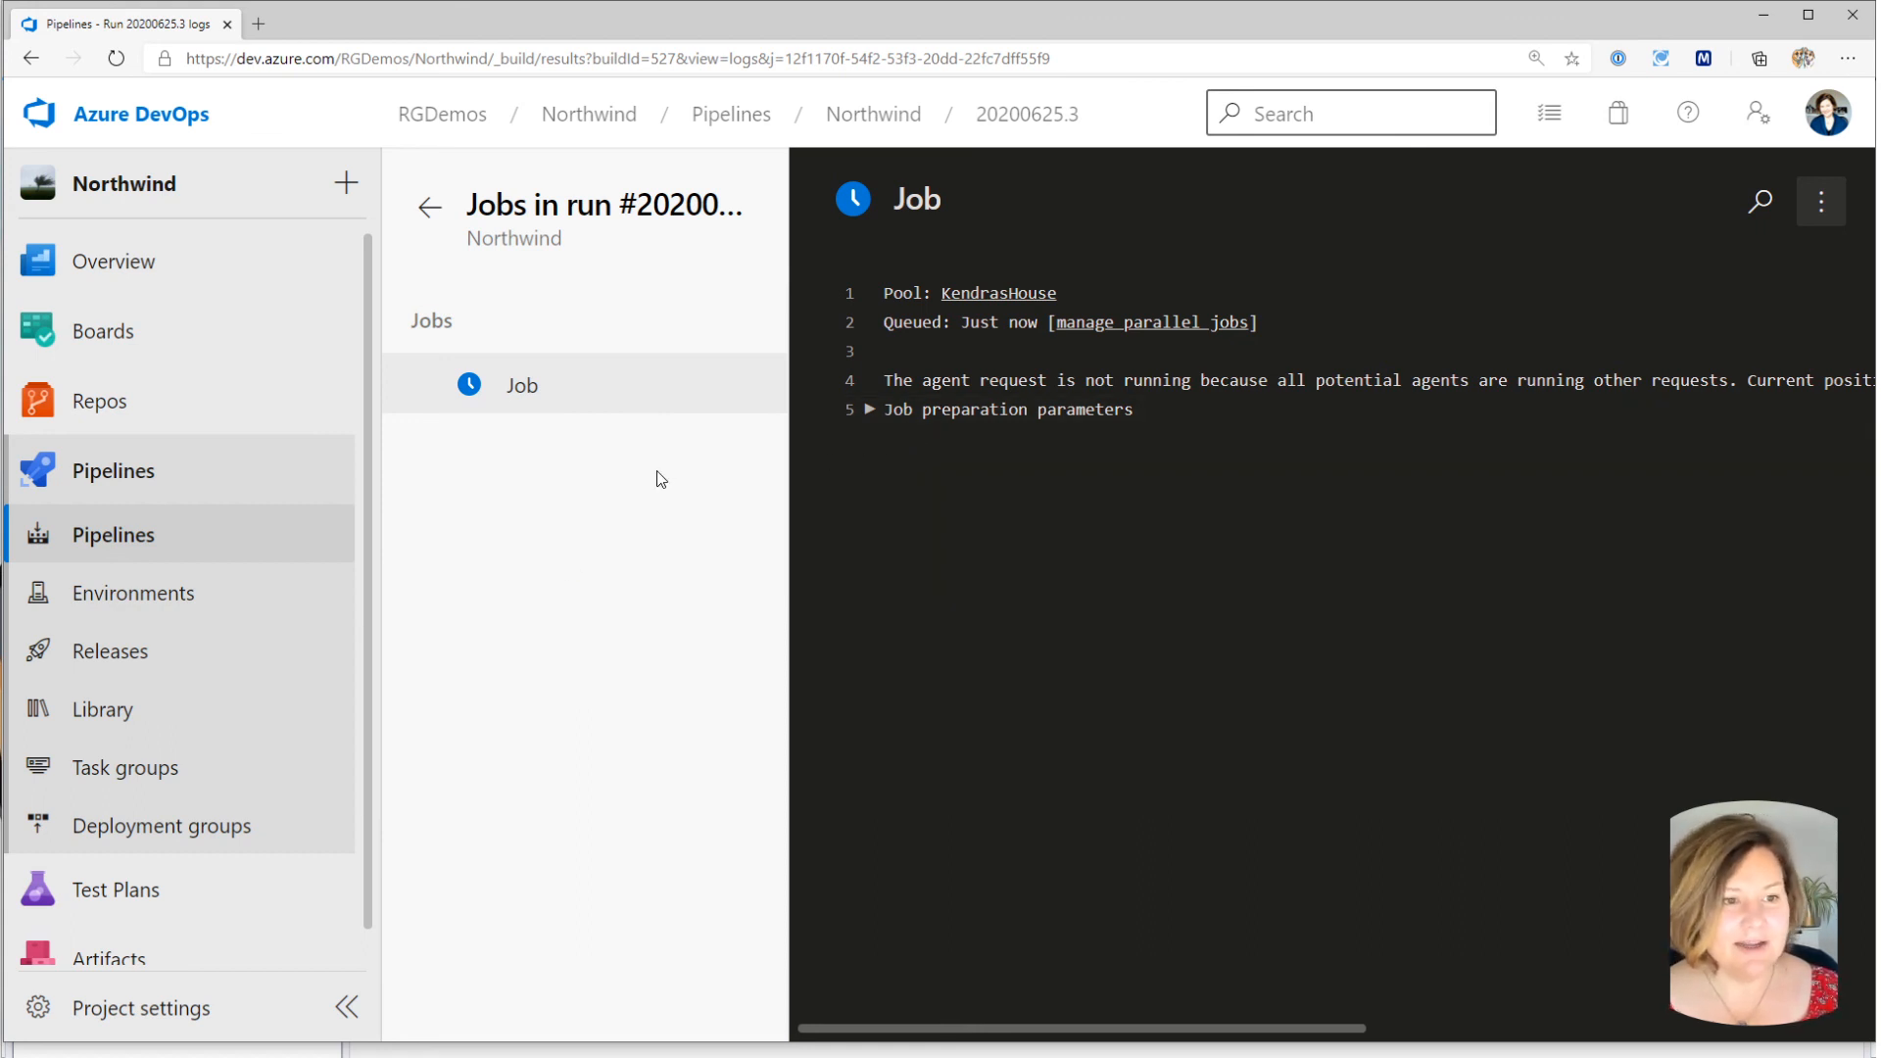
{"action": "mouse_move", "coordinate": [521, 386]}
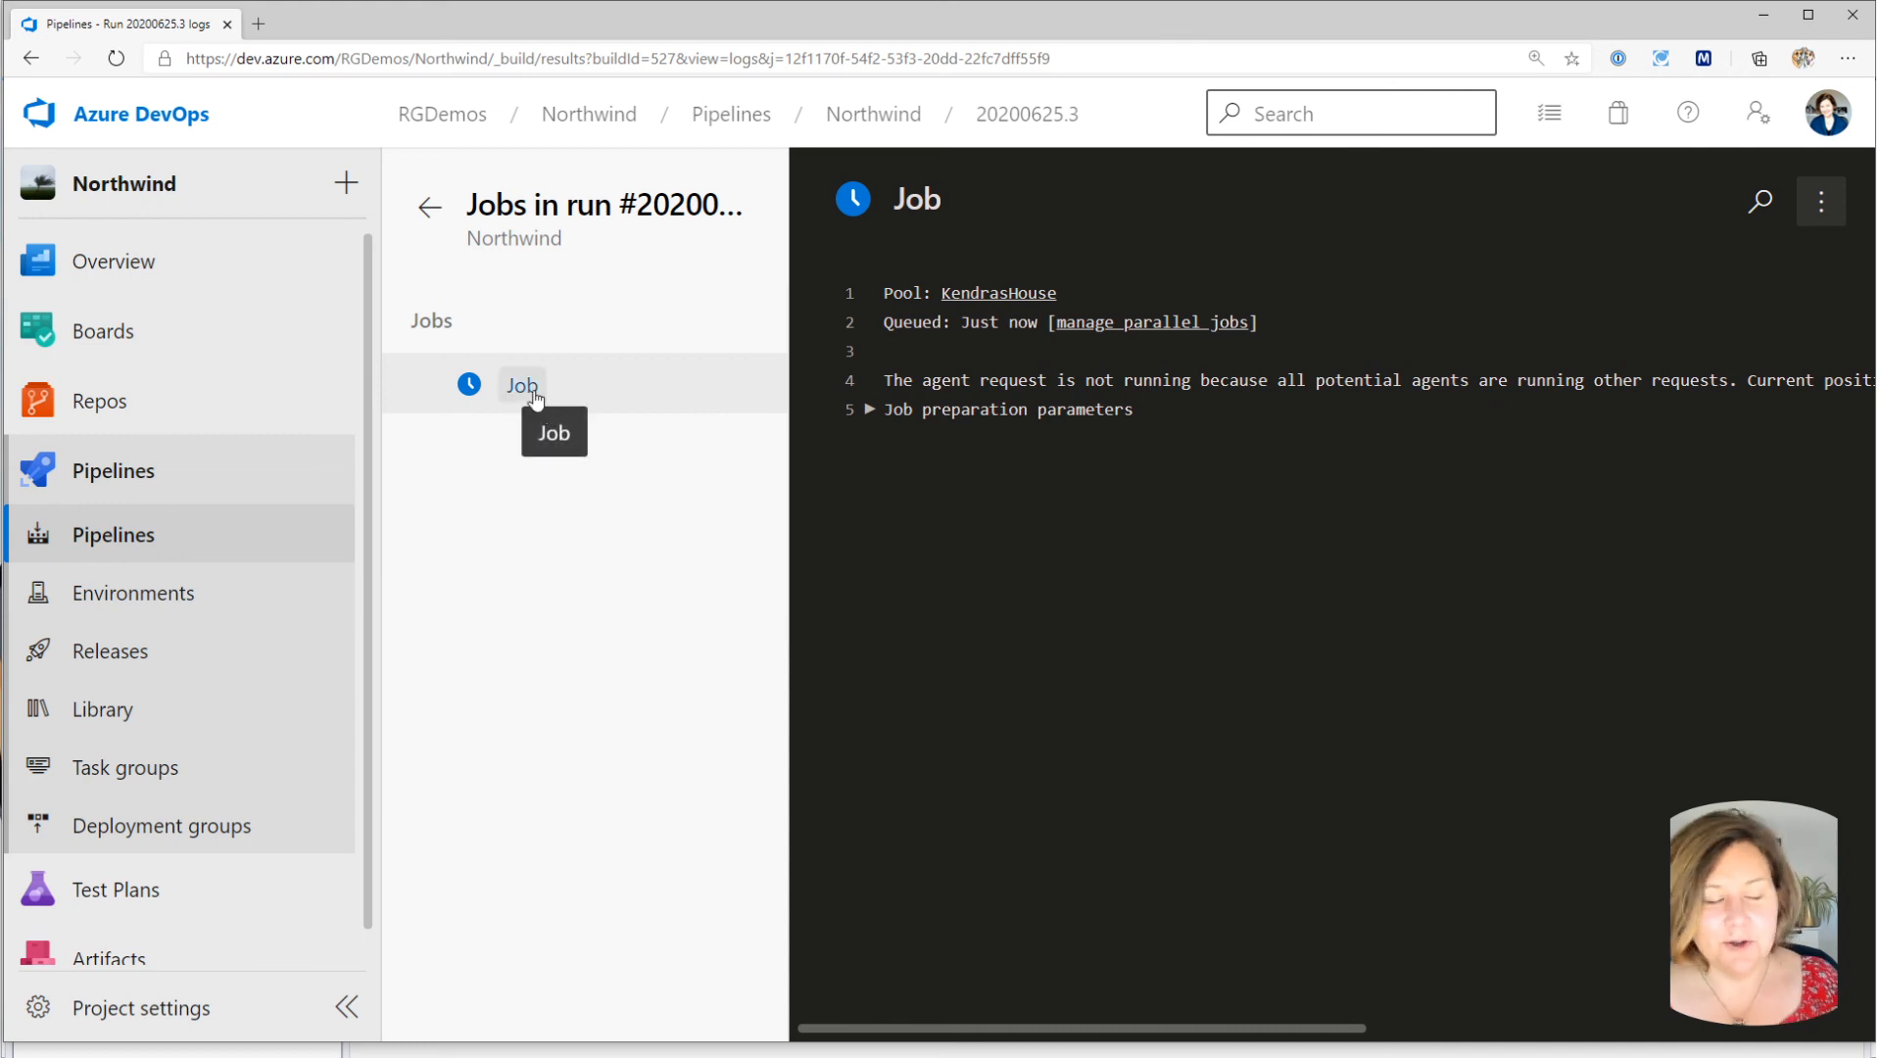
{"action": "mouse_move", "coordinate": [473, 633]}
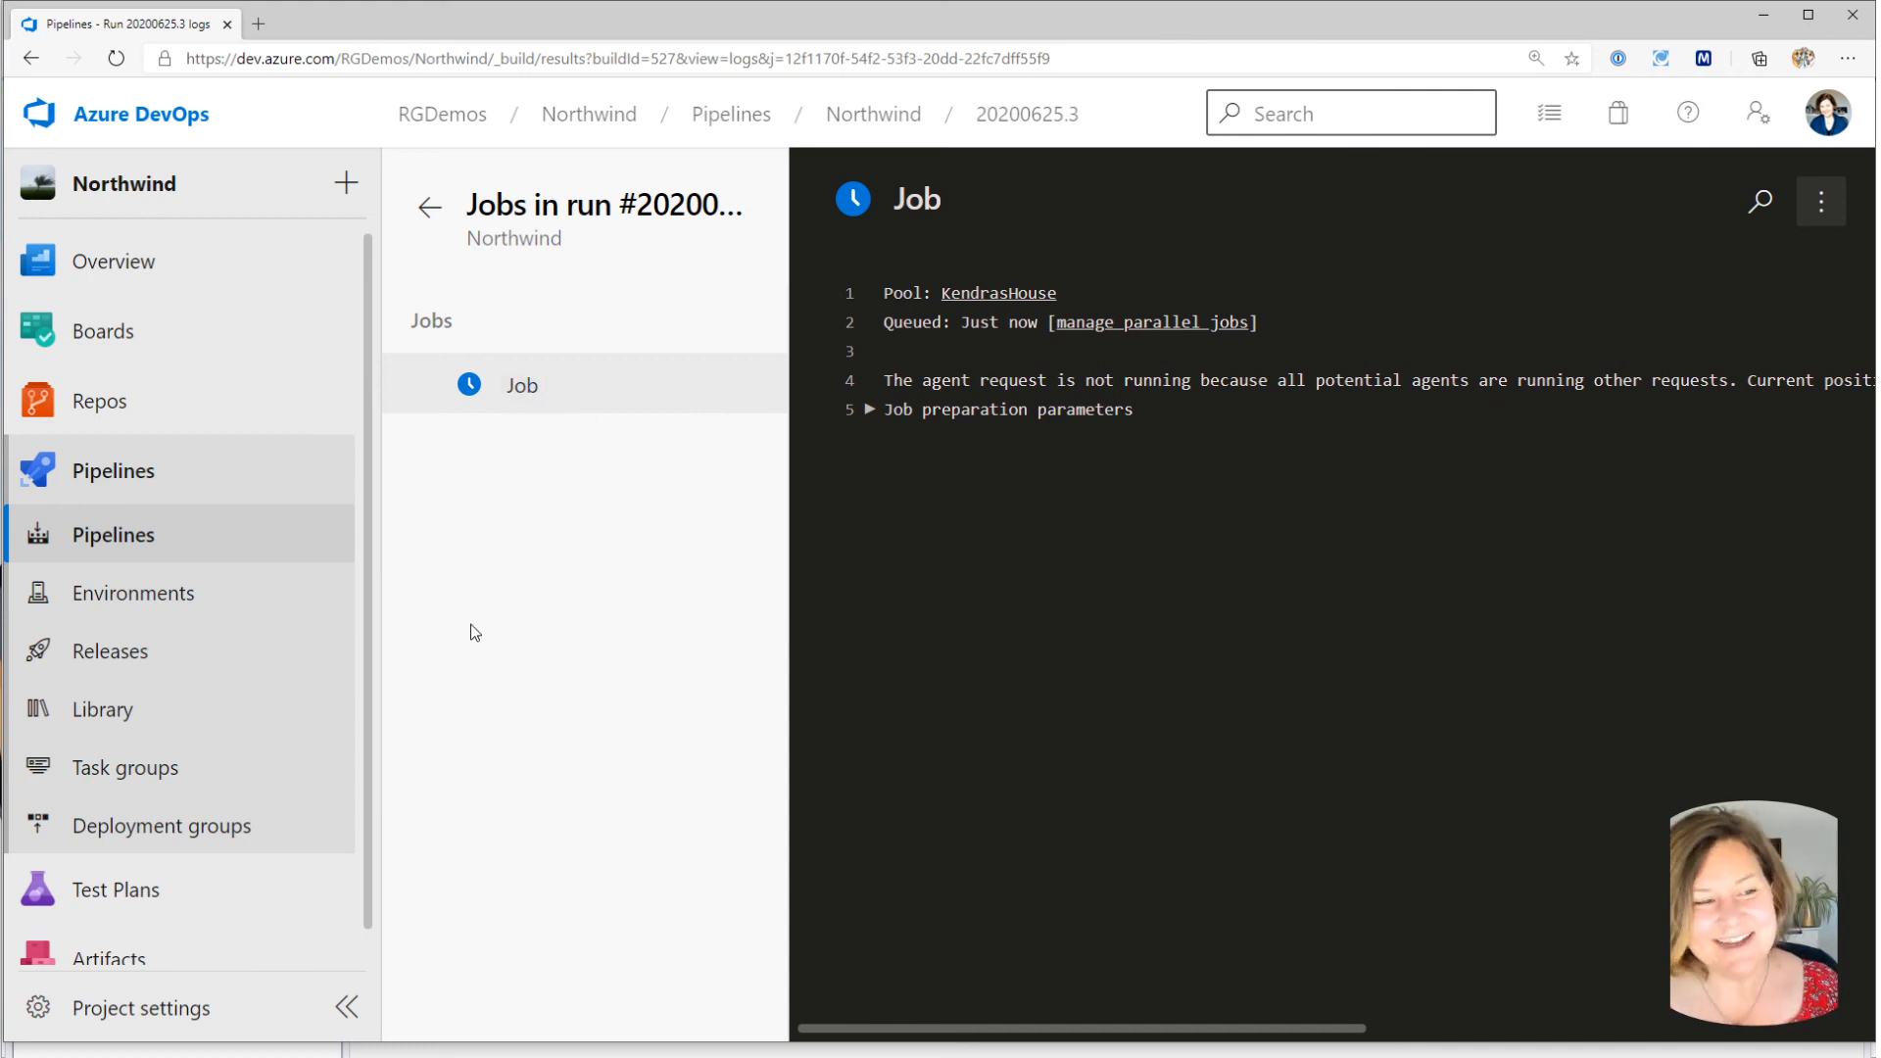